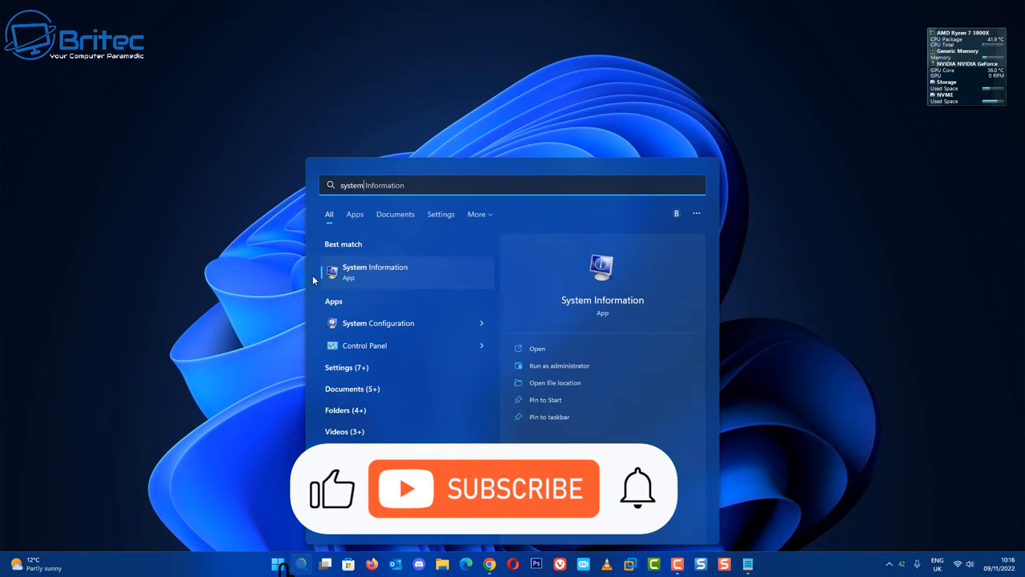
Check the AMD Ryzen 7 3800X processor in System Information's summary, then close the window.
{"action": "left_click", "coordinate": [374, 272]}
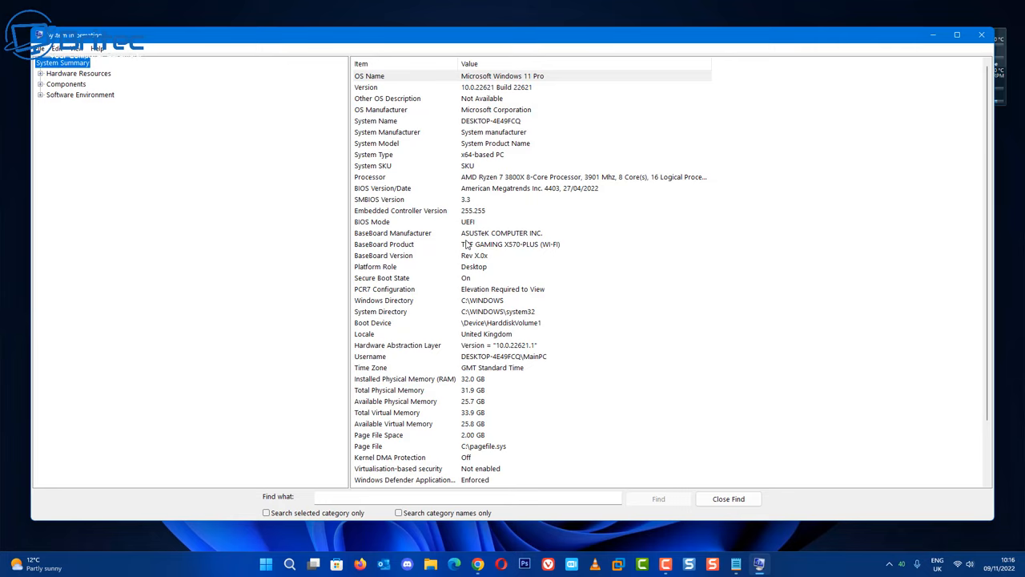
{"action": "mouse_move", "coordinate": [509, 286]}
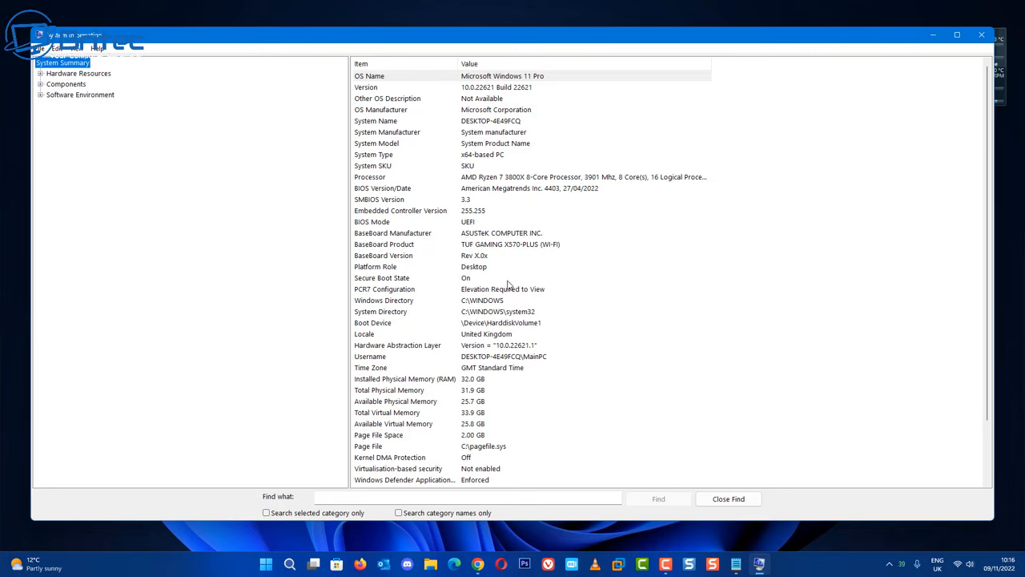
{"action": "mouse_move", "coordinate": [729, 45]}
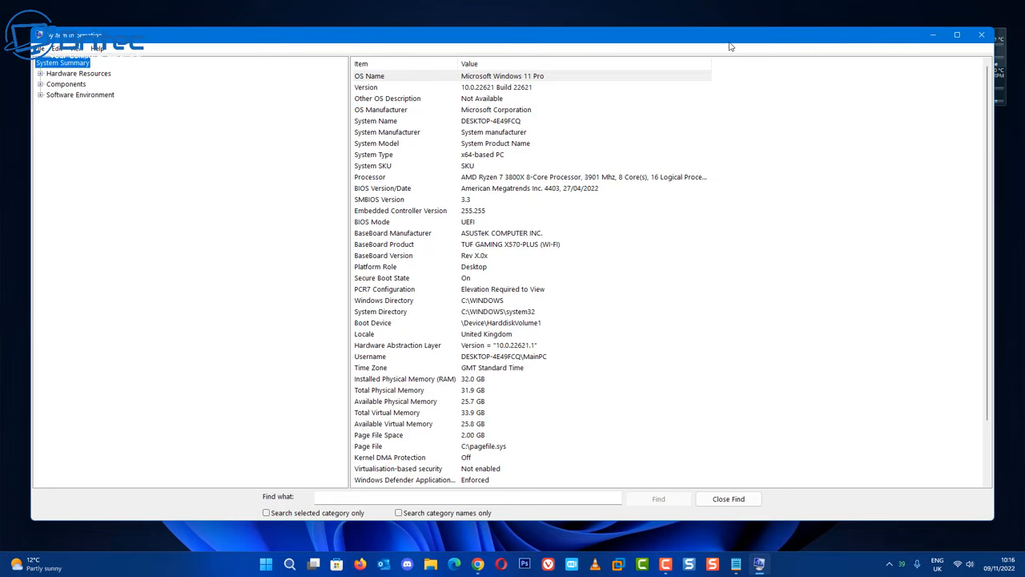
{"action": "mouse_move", "coordinate": [976, 54]}
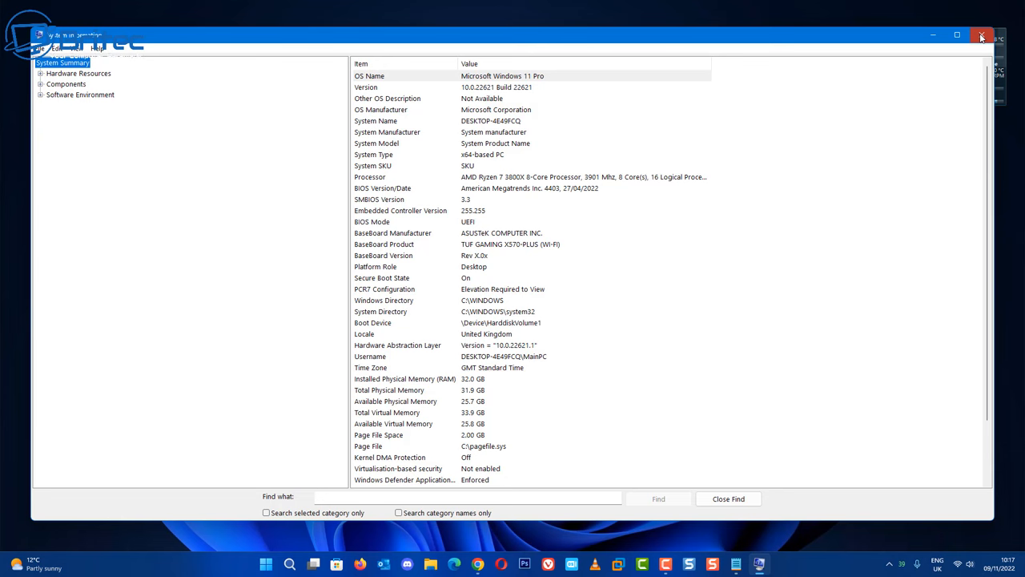
{"action": "left_click", "coordinate": [980, 35]}
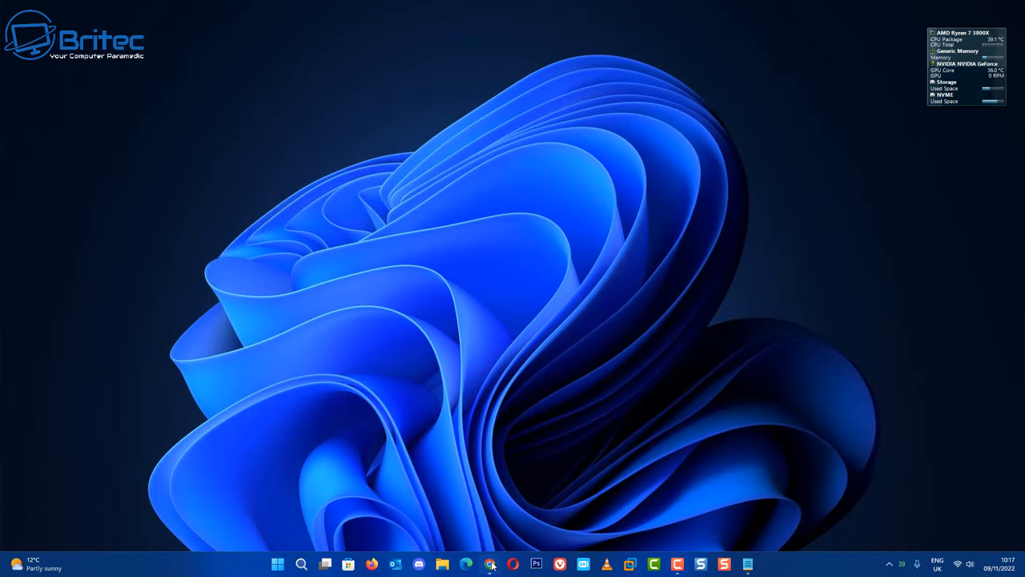
Download the free UserBenchmark installer from userbenchmark.com and run the downloaded .exe.
{"action": "left_click", "coordinate": [490, 564]}
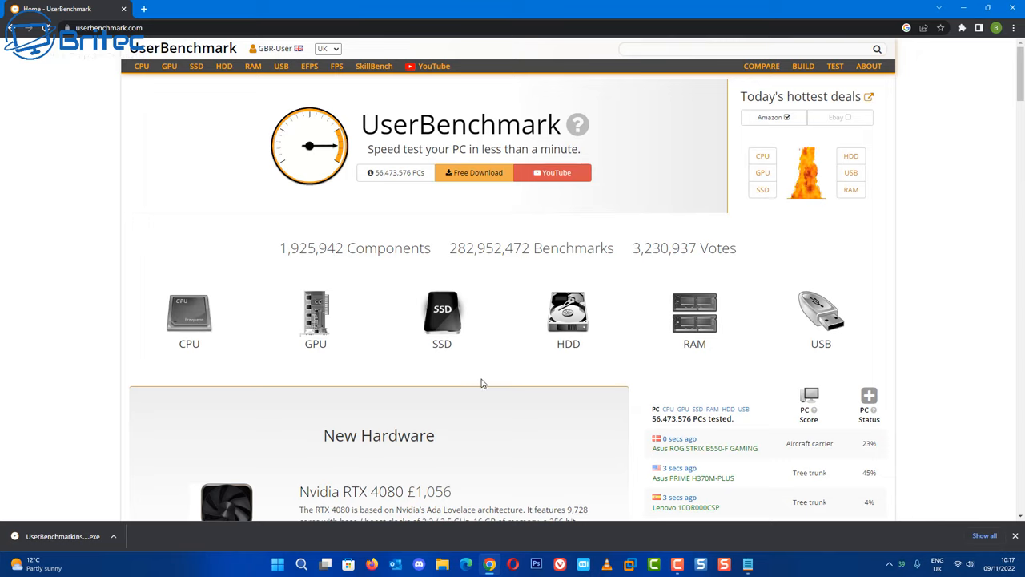
{"action": "mouse_move", "coordinate": [394, 153]}
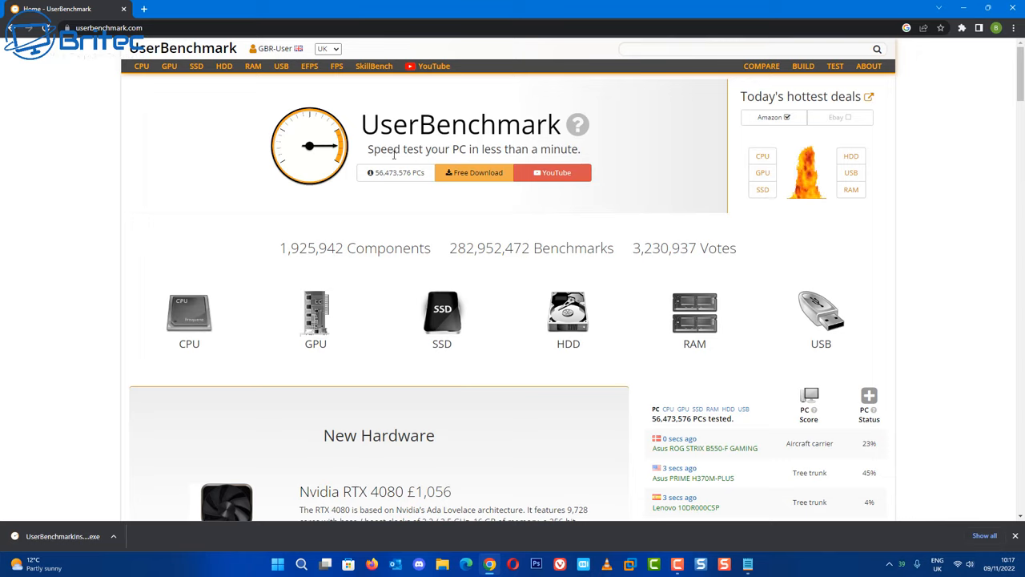
{"action": "mouse_move", "coordinate": [510, 149]}
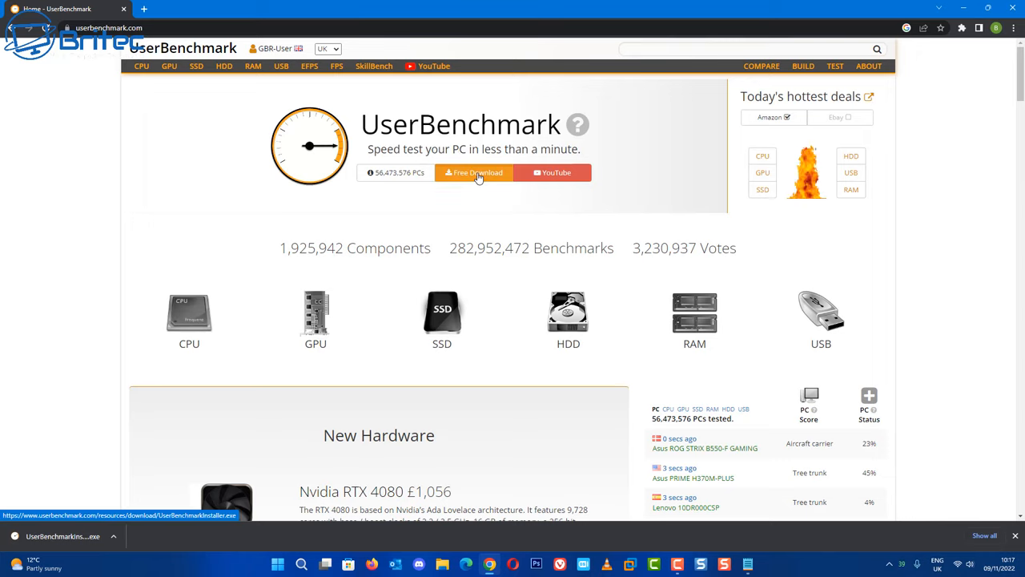
{"action": "left_click", "coordinate": [474, 173]}
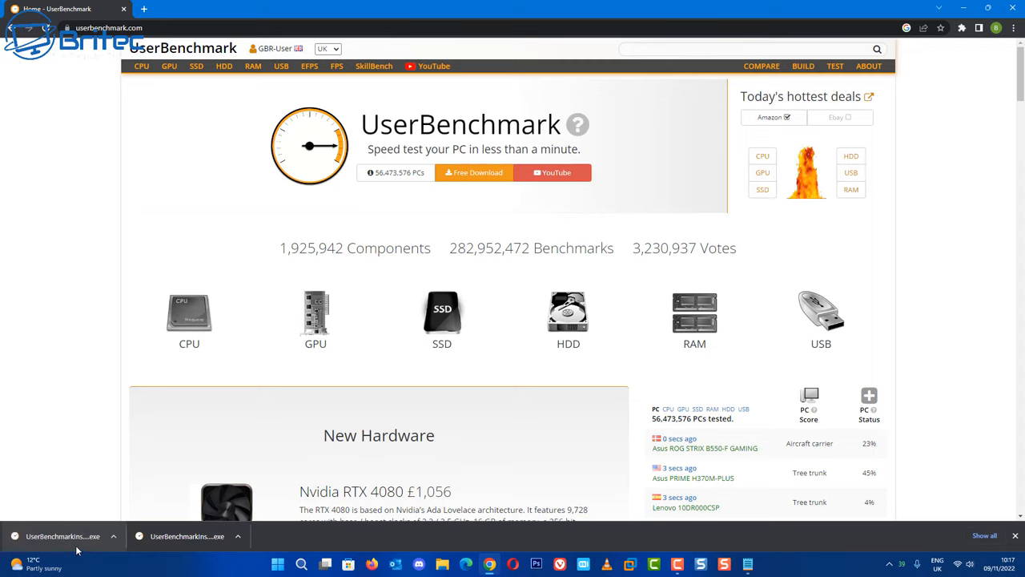
{"action": "left_click", "coordinate": [186, 535]}
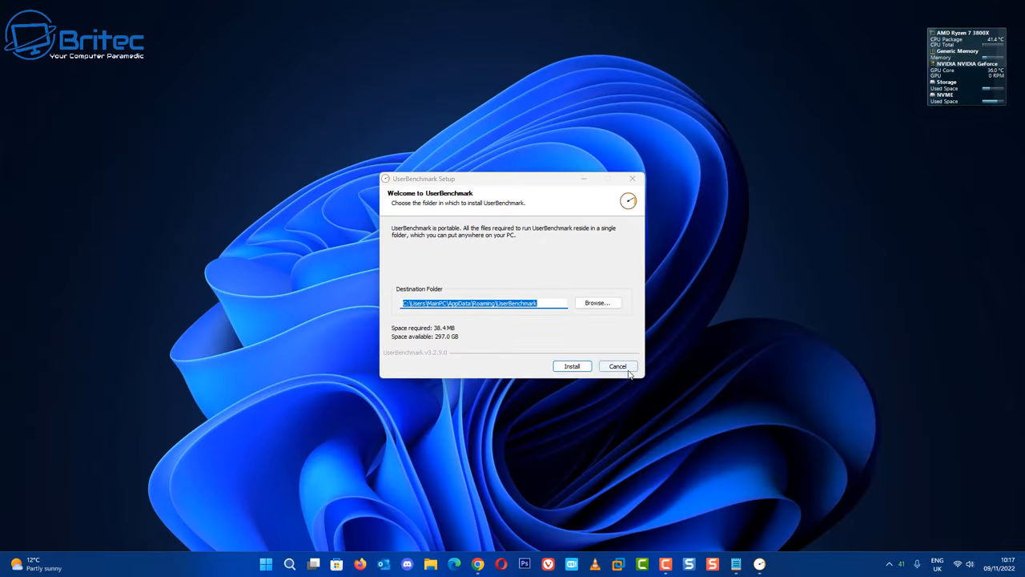
Install into the default destination folder and finish with Launch UserBenchmark checked.
{"action": "left_click", "coordinate": [572, 365]}
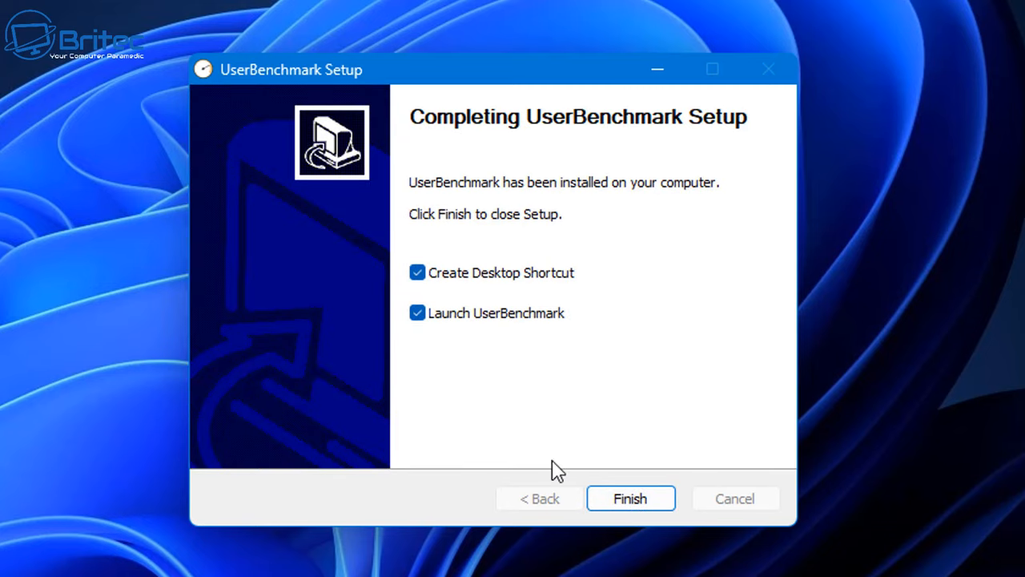
{"action": "left_click", "coordinate": [631, 498]}
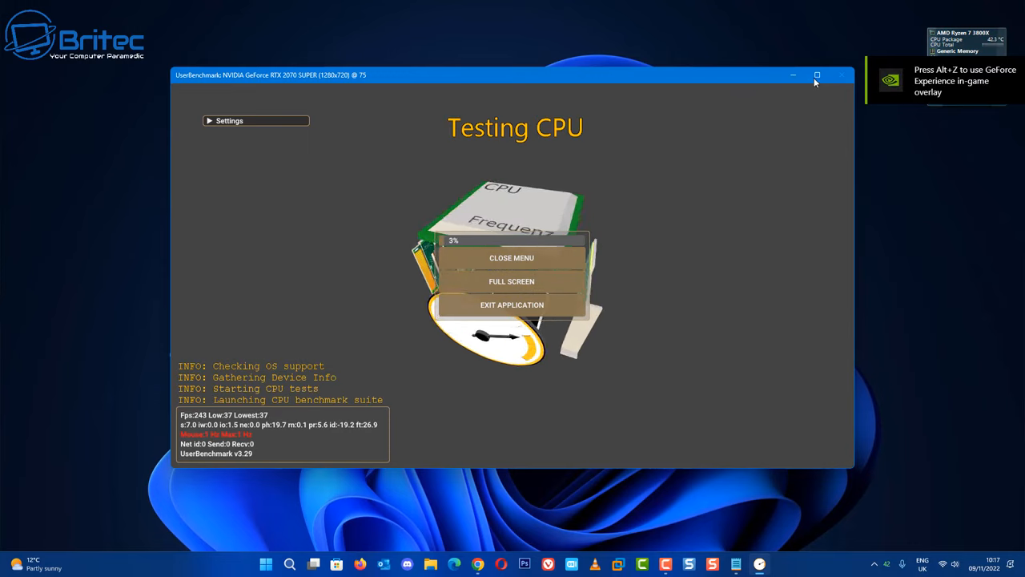
Maximize the benchmark window, let the tests finish, and exit the application.
{"action": "left_click", "coordinate": [817, 75]}
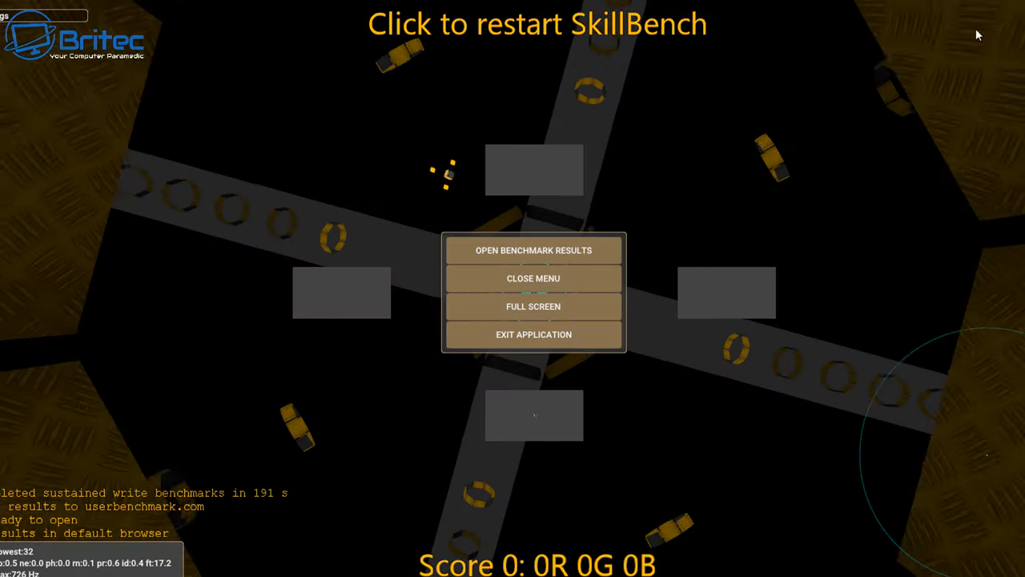
{"action": "mouse_move", "coordinate": [533, 335]}
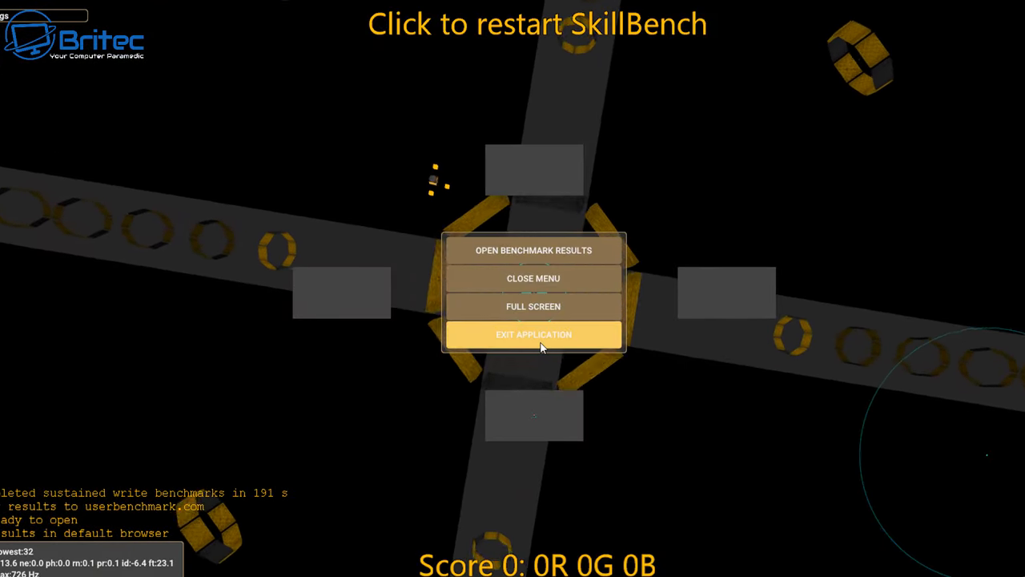
{"action": "left_click", "coordinate": [534, 335]}
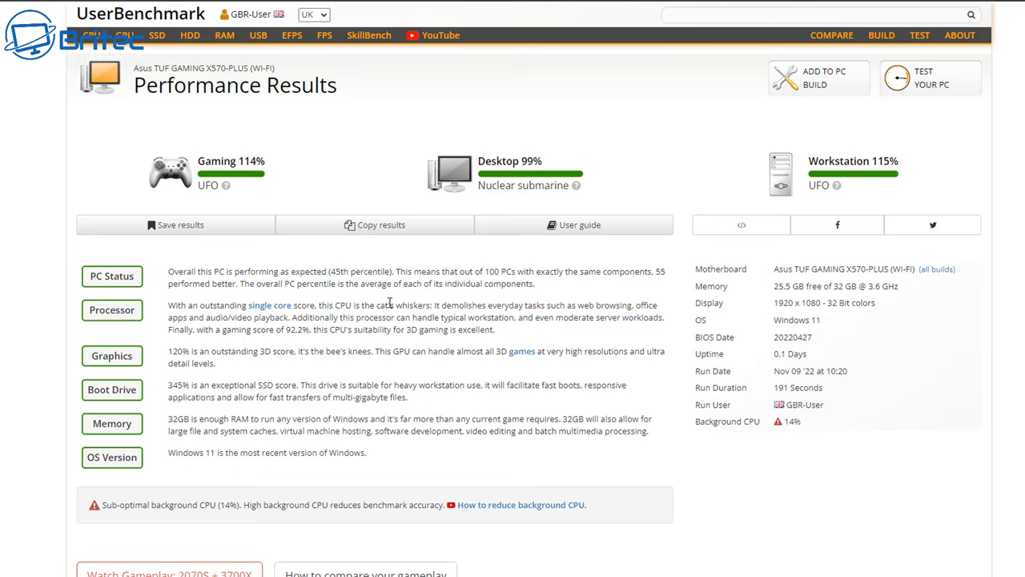
{"action": "mouse_move", "coordinate": [226, 198]}
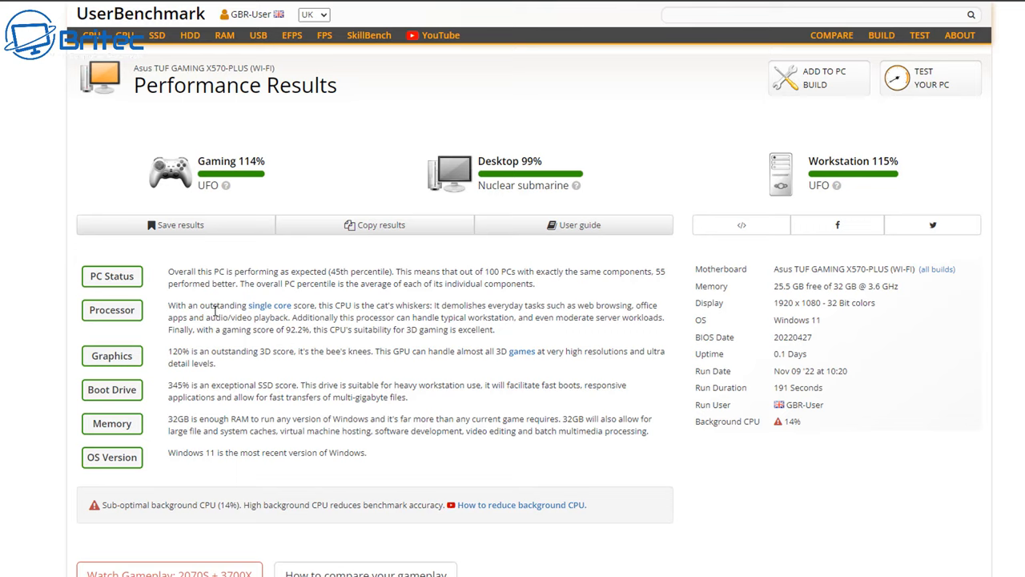
{"action": "mouse_move", "coordinate": [215, 311]}
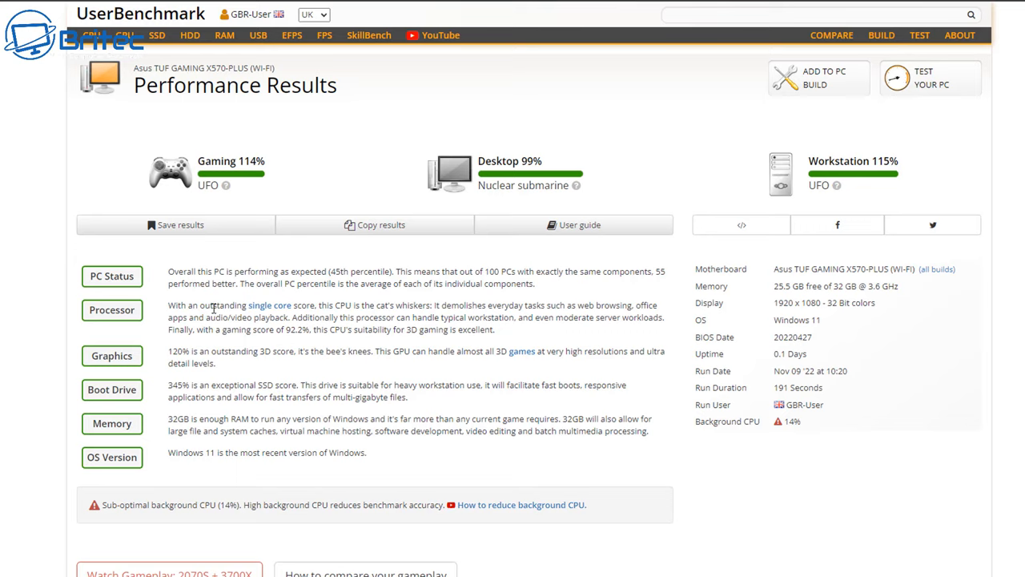
Scroll to the 'PC Performing as expected' section showing CPU 92.2% and GPU 120%.
{"action": "scroll", "scroll_direction": "down", "scroll_amount": 3}
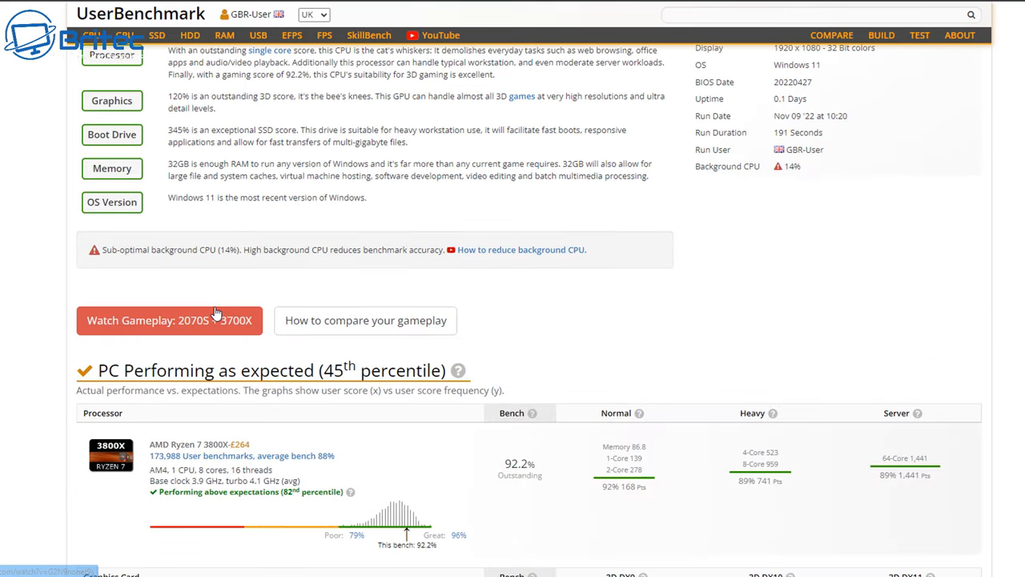
{"action": "scroll", "scroll_direction": "down", "scroll_amount": 3}
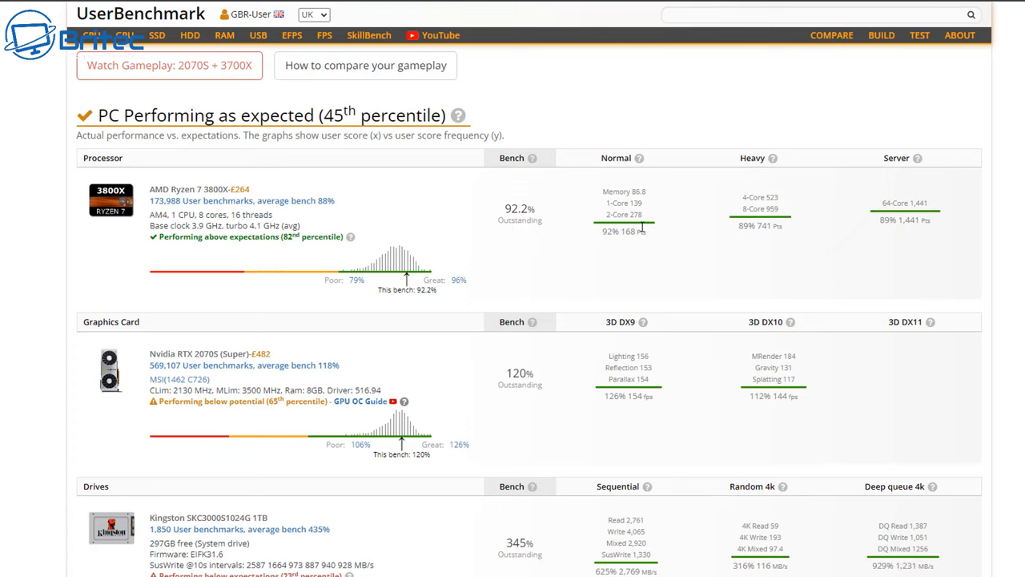
{"action": "mouse_move", "coordinate": [762, 191]}
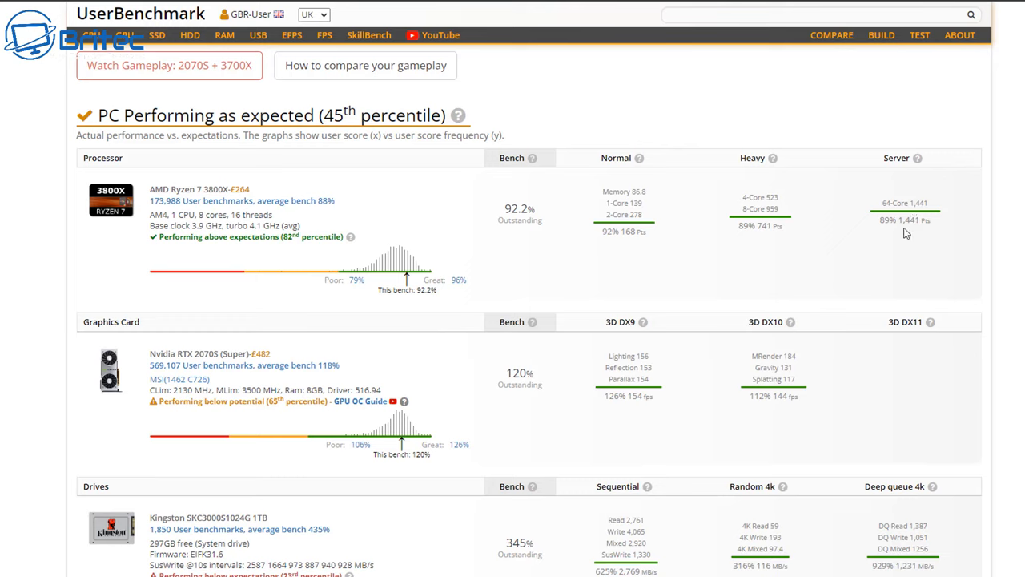
{"action": "mouse_move", "coordinate": [157, 386]}
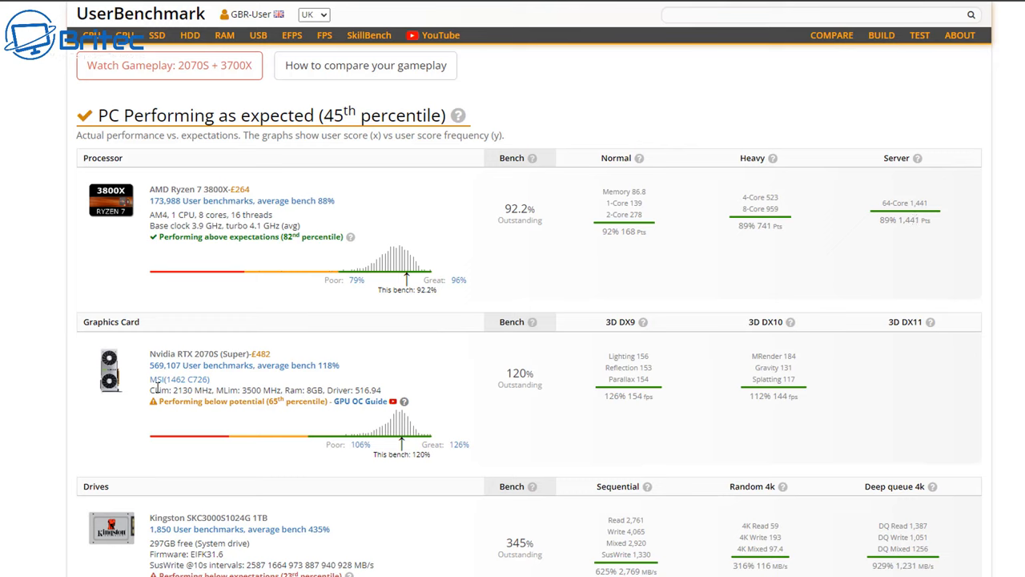
{"action": "mouse_move", "coordinate": [519, 397]}
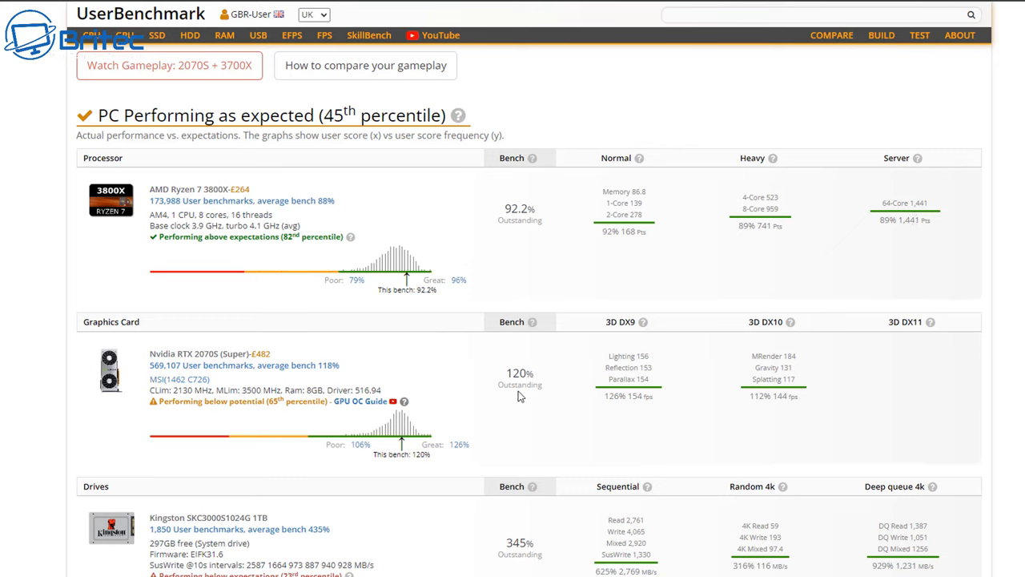
{"action": "mouse_move", "coordinate": [519, 385]}
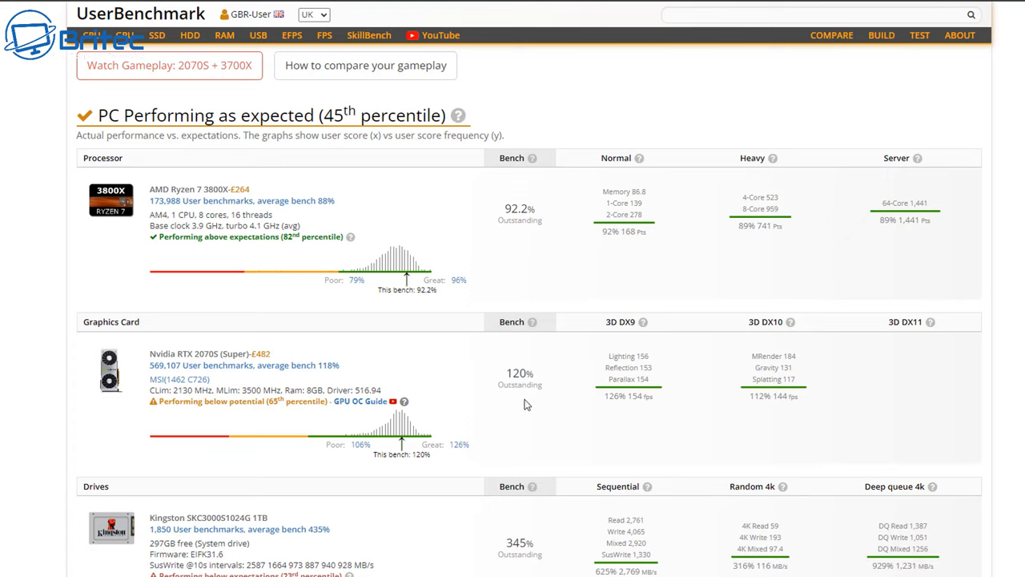
{"action": "scroll", "scroll_direction": "down", "scroll_amount": 3}
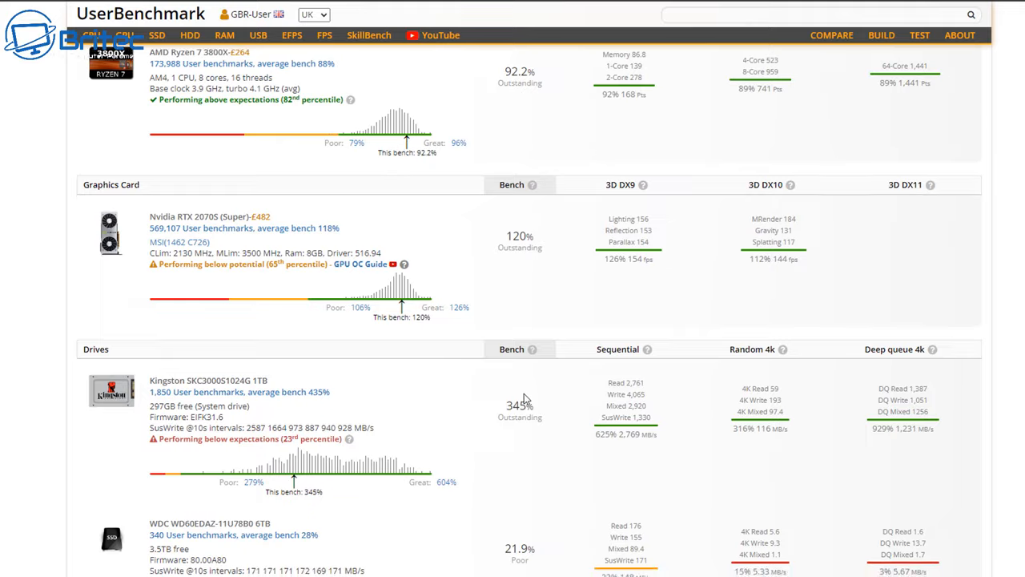
{"action": "scroll", "scroll_direction": "down", "scroll_amount": 3}
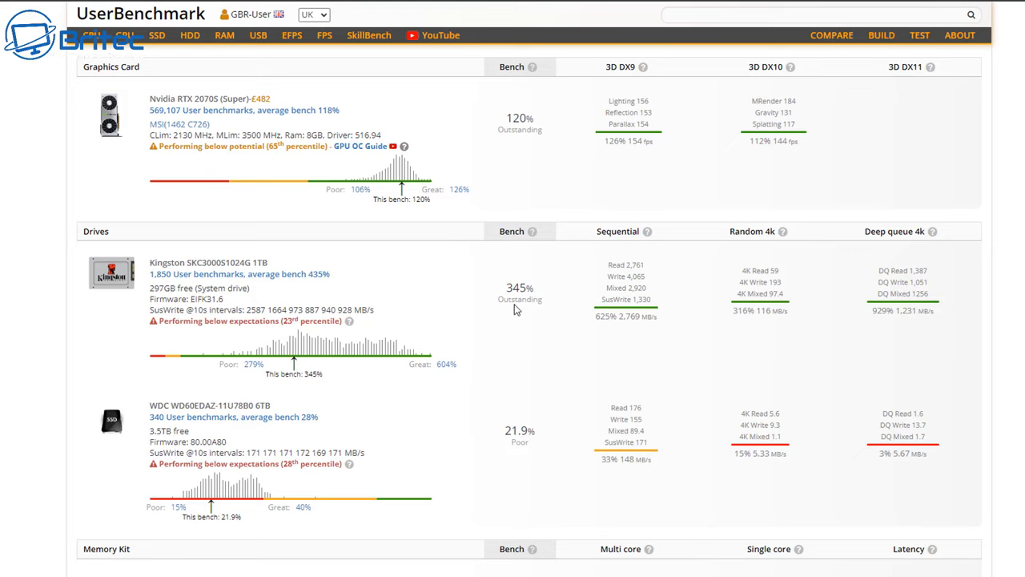
{"action": "mouse_move", "coordinate": [496, 365]}
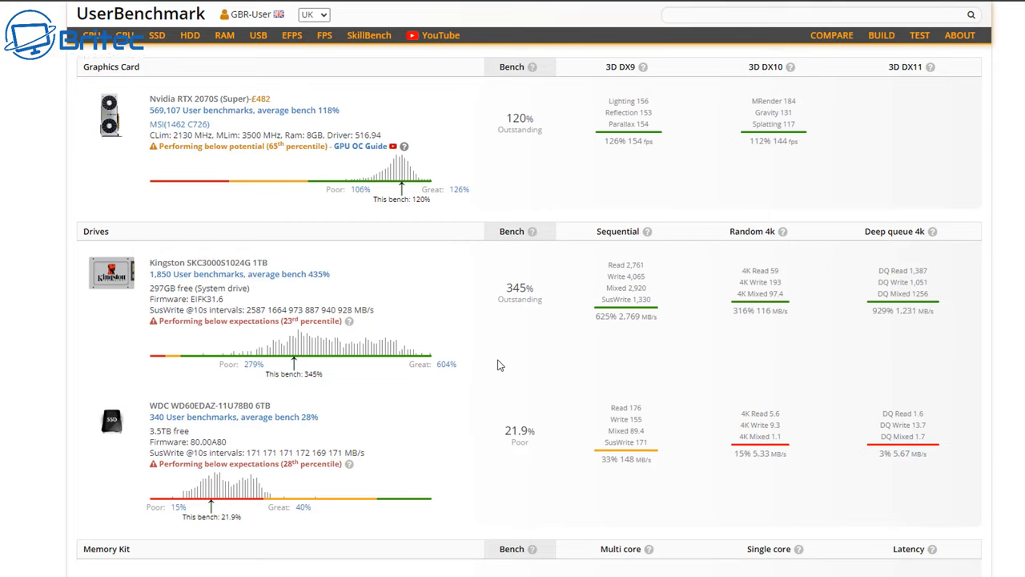
{"action": "mouse_move", "coordinate": [387, 342]}
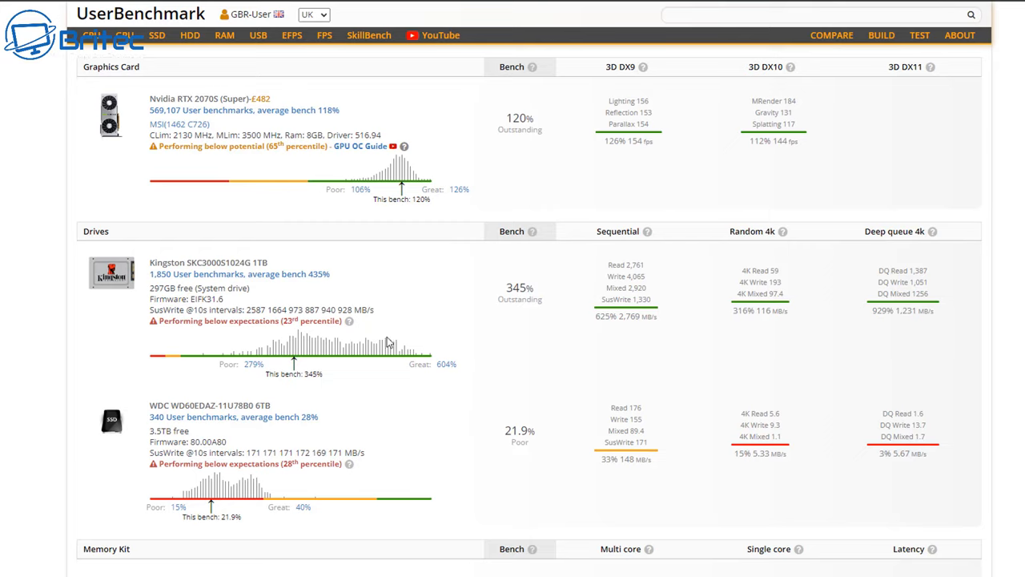
{"action": "mouse_move", "coordinate": [293, 159]}
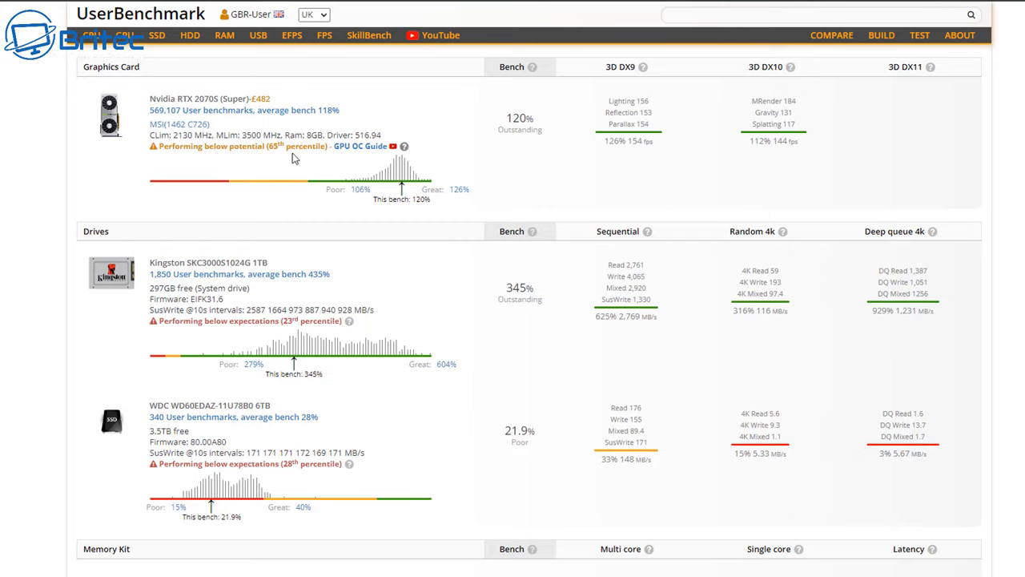
{"action": "scroll", "scroll_direction": "down", "scroll_amount": 3}
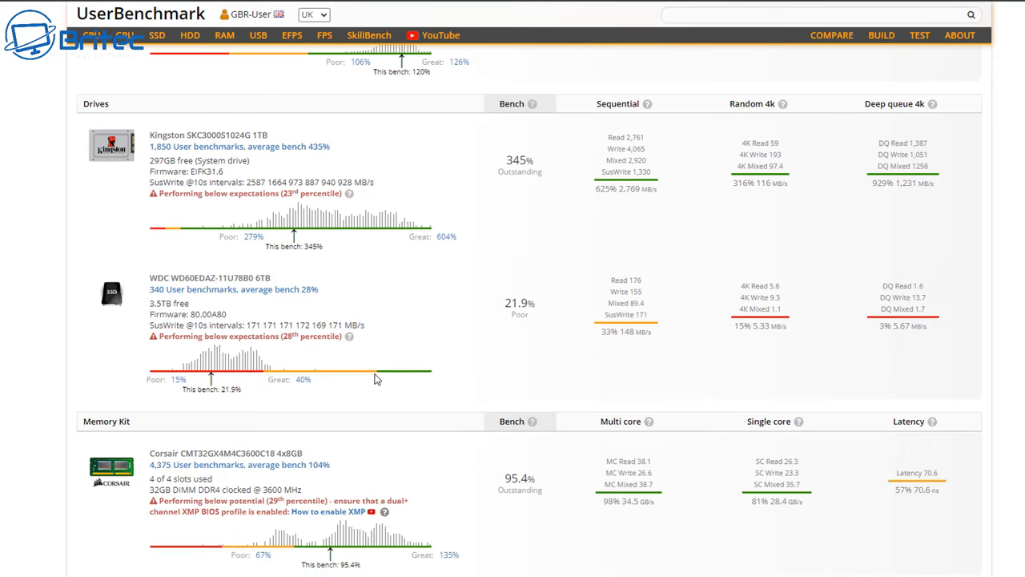
{"action": "mouse_move", "coordinate": [433, 403]}
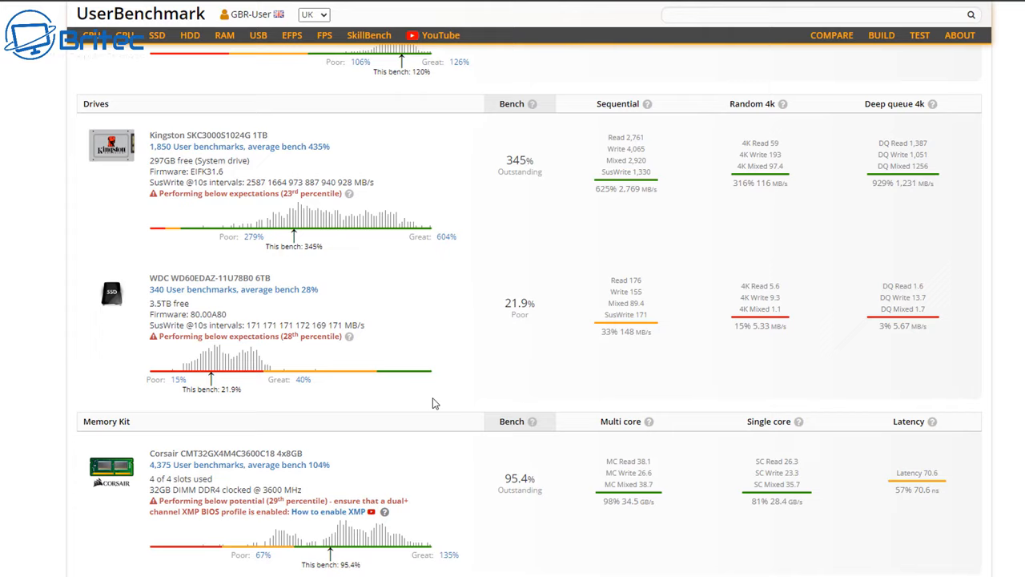
{"action": "scroll", "scroll_direction": "down", "scroll_amount": 3}
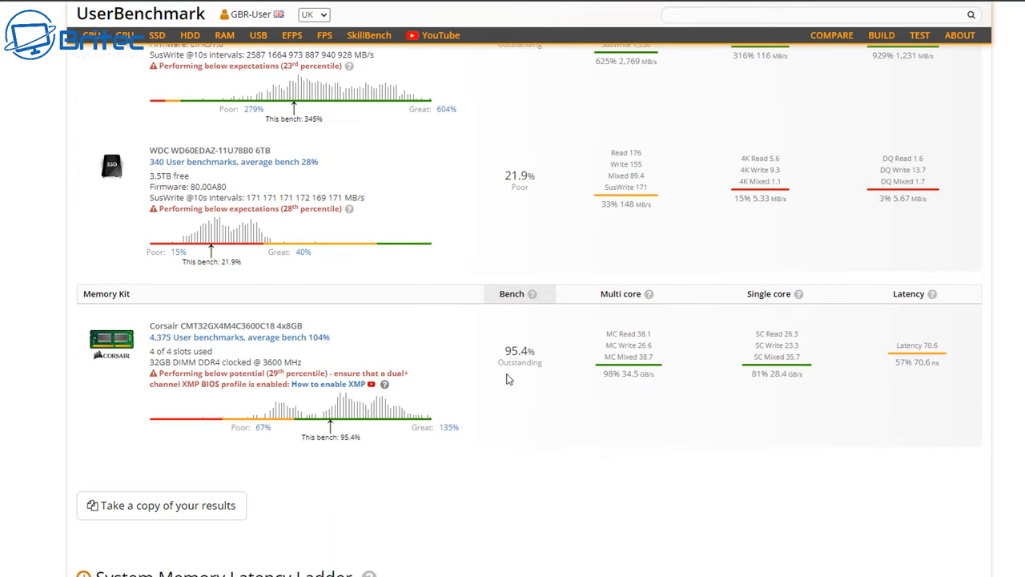
{"action": "scroll", "scroll_direction": "down", "scroll_amount": 3}
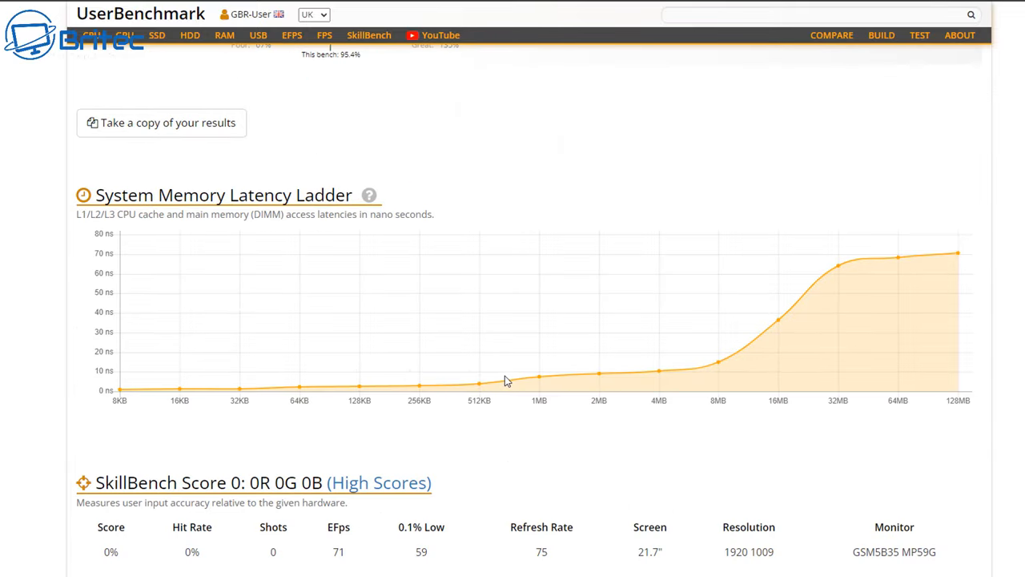
{"action": "mouse_move", "coordinate": [986, 365]}
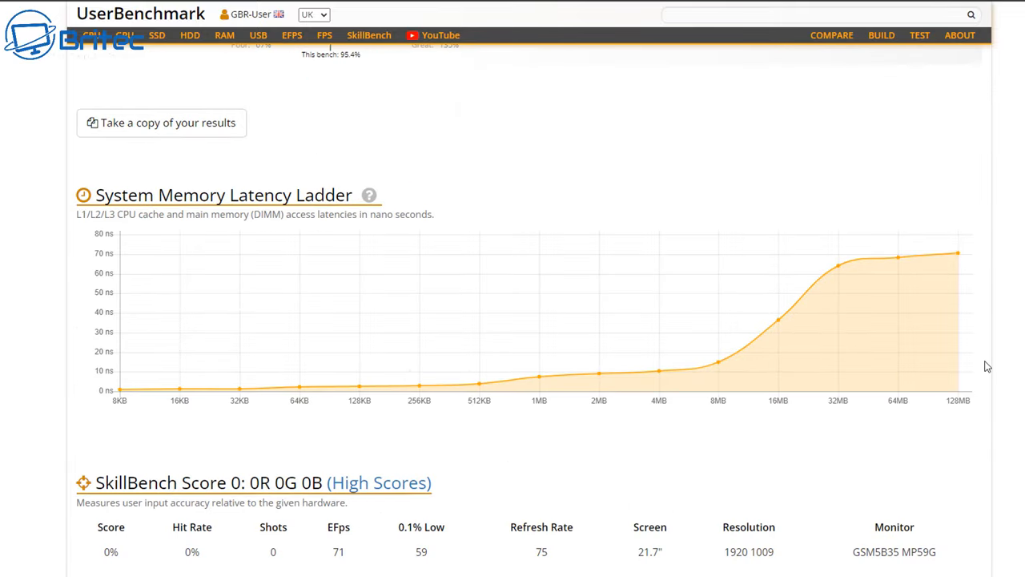
{"action": "mouse_move", "coordinate": [985, 359]}
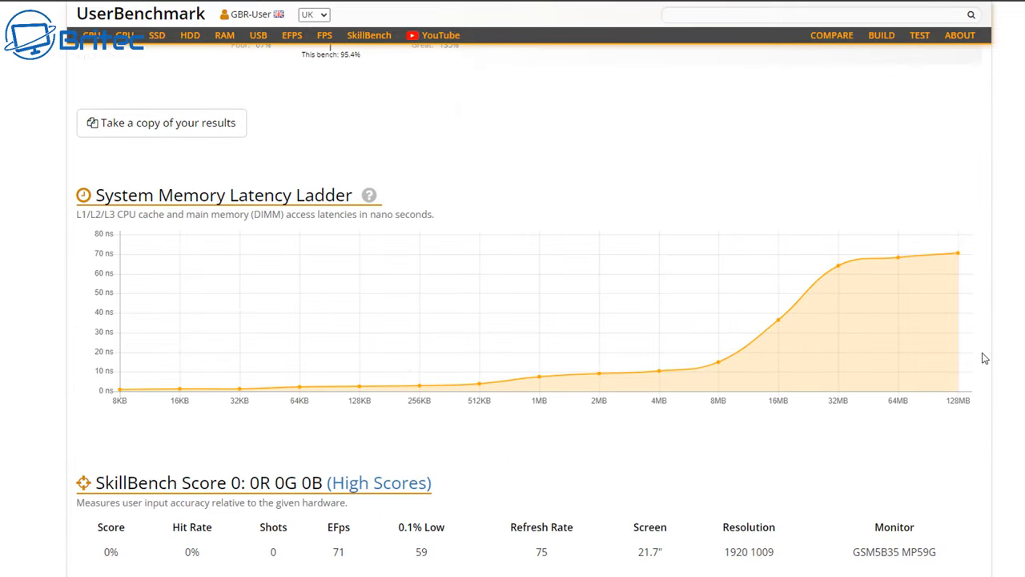
{"action": "scroll", "scroll_direction": "down", "scroll_amount": 3}
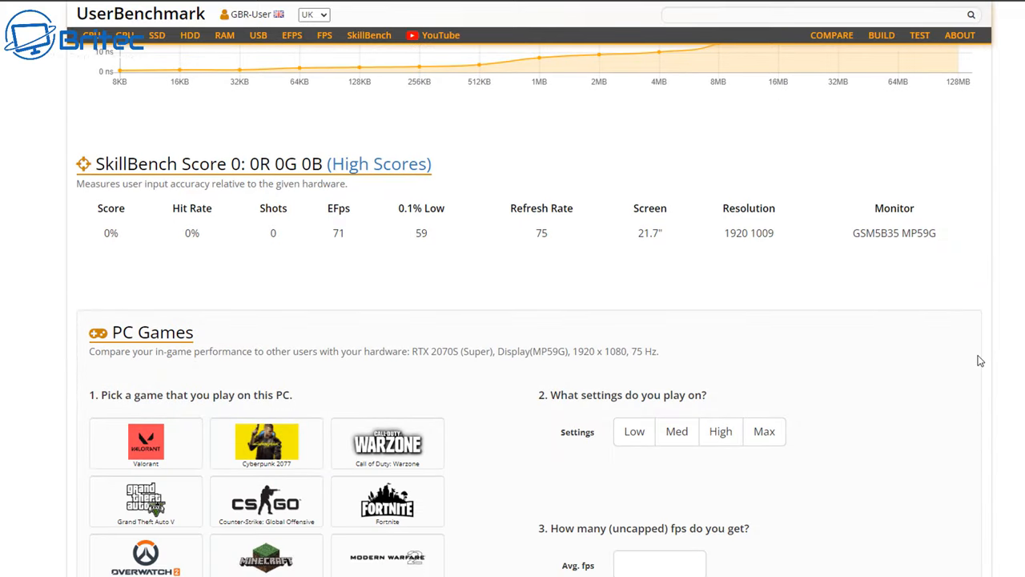
{"action": "mouse_move", "coordinate": [826, 356]}
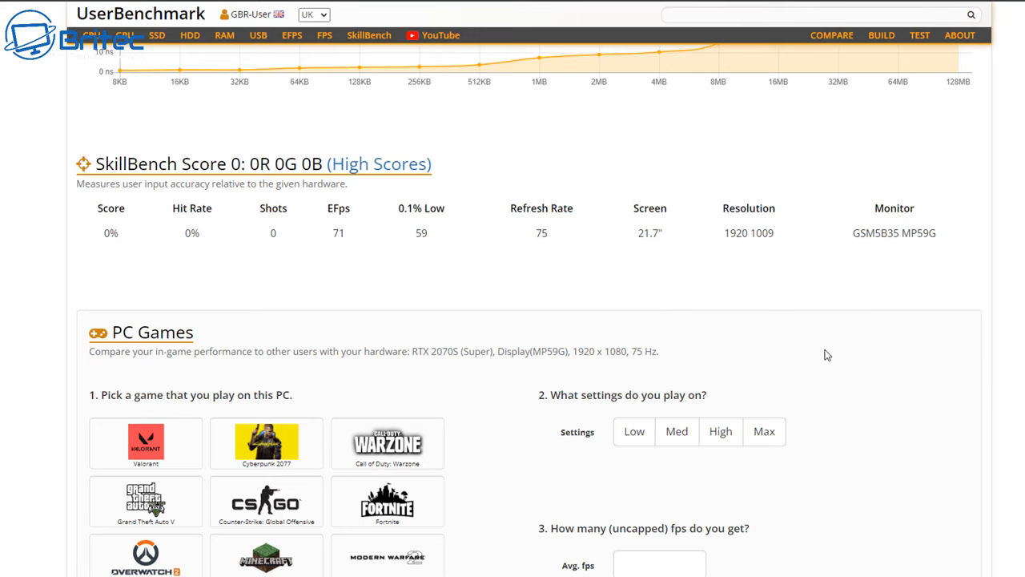
{"action": "scroll", "scroll_direction": "down", "scroll_amount": 3}
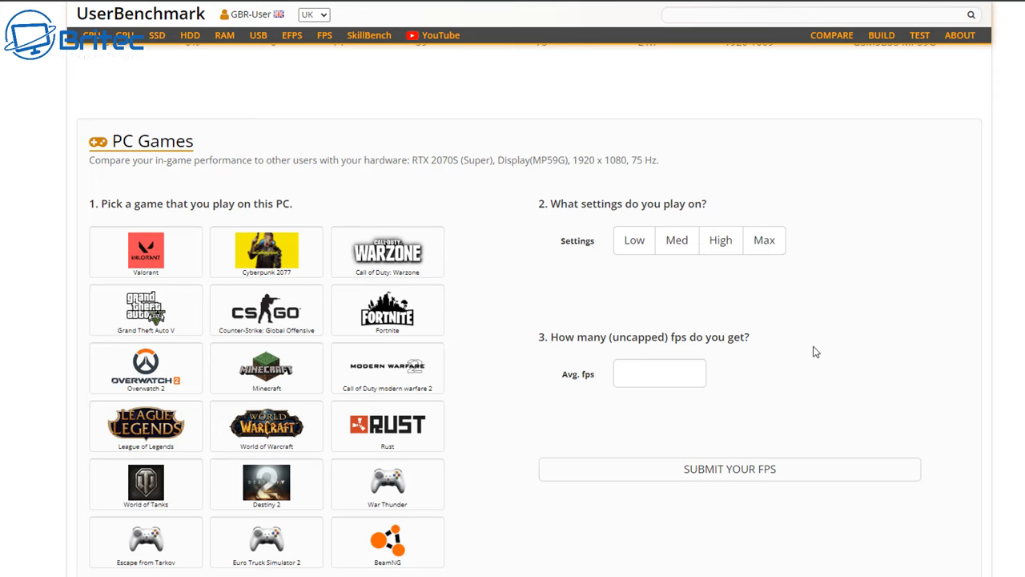
{"action": "mouse_move", "coordinate": [451, 285]}
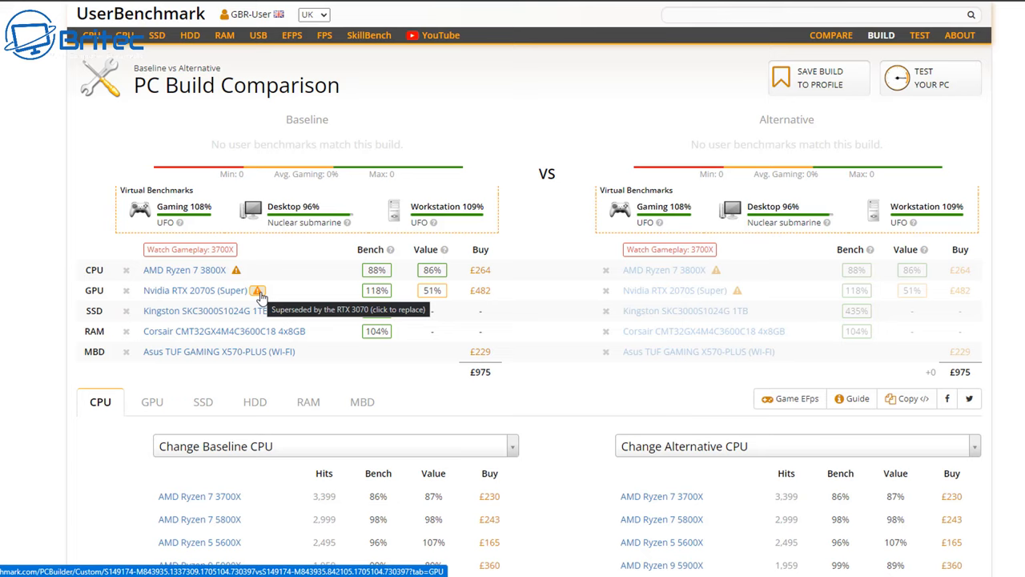
{"action": "mouse_move", "coordinate": [237, 269]}
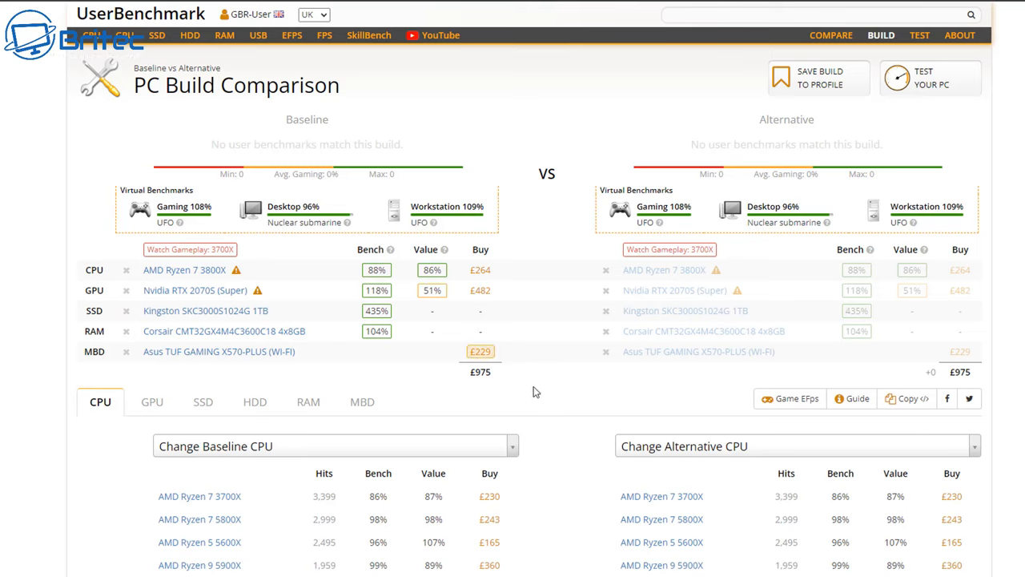
Scroll through the CPU lists, typical X570-PLUS builds and The Best section of the build comparison.
{"action": "scroll", "scroll_direction": "down", "scroll_amount": 3}
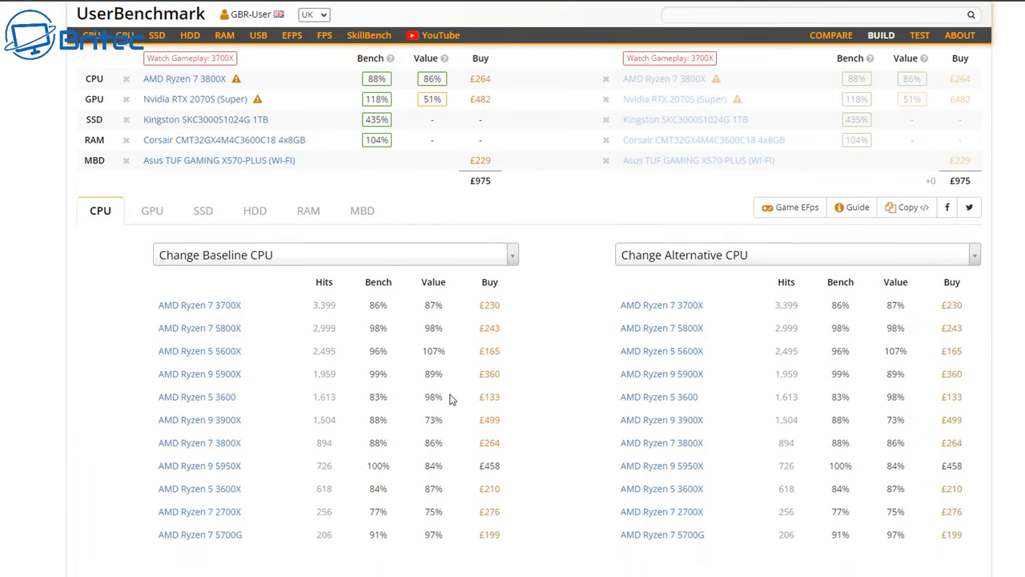
{"action": "scroll", "scroll_direction": "down", "scroll_amount": 3}
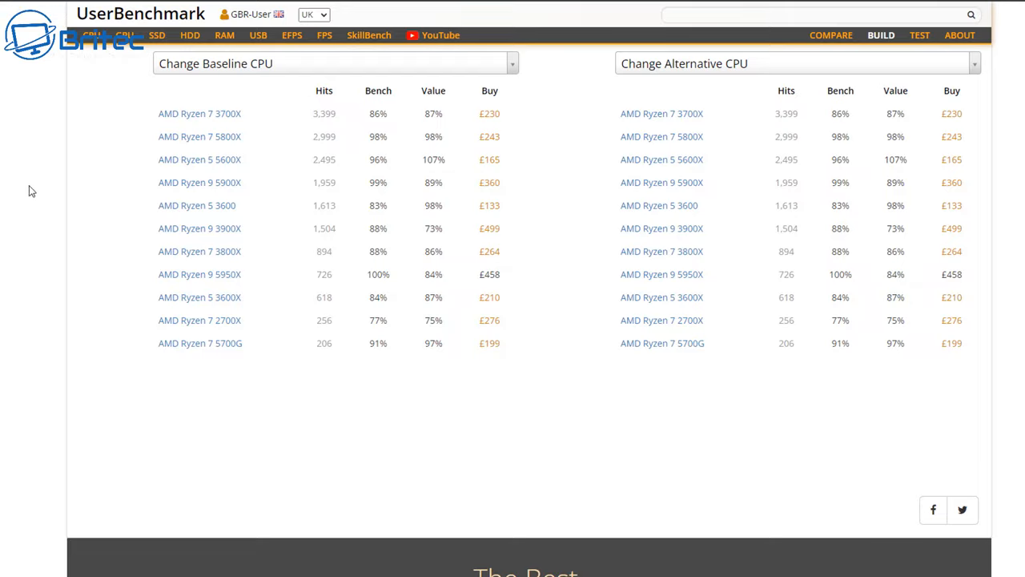
{"action": "scroll", "scroll_direction": "down", "scroll_amount": 3}
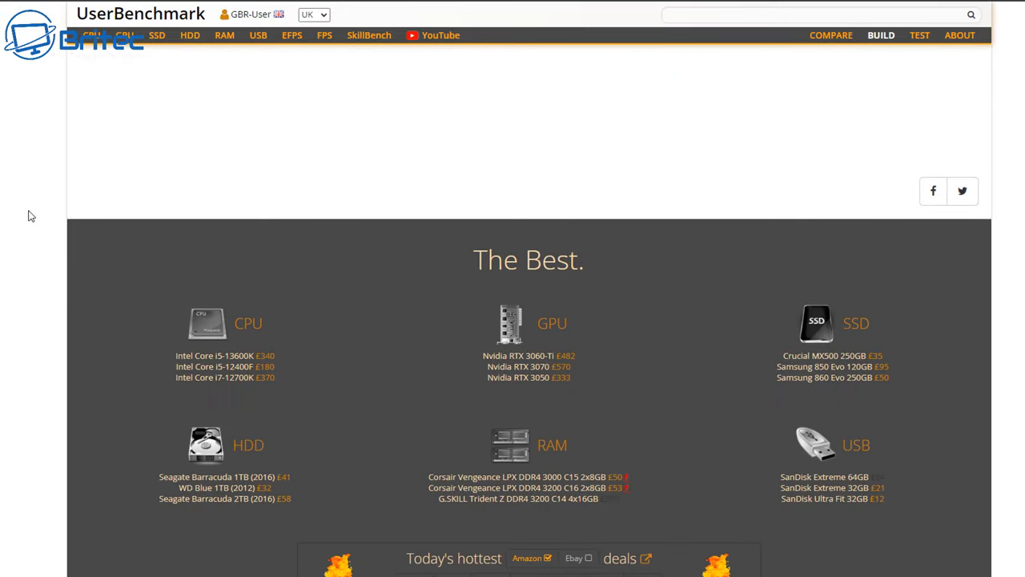
{"action": "scroll", "scroll_direction": "down", "scroll_amount": 3}
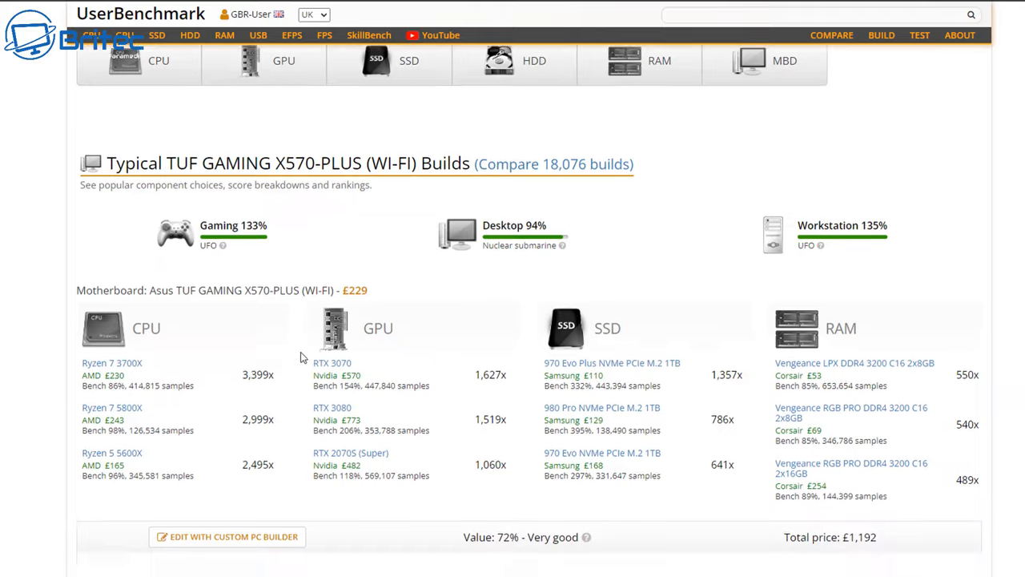
{"action": "scroll", "scroll_direction": "down", "scroll_amount": 3}
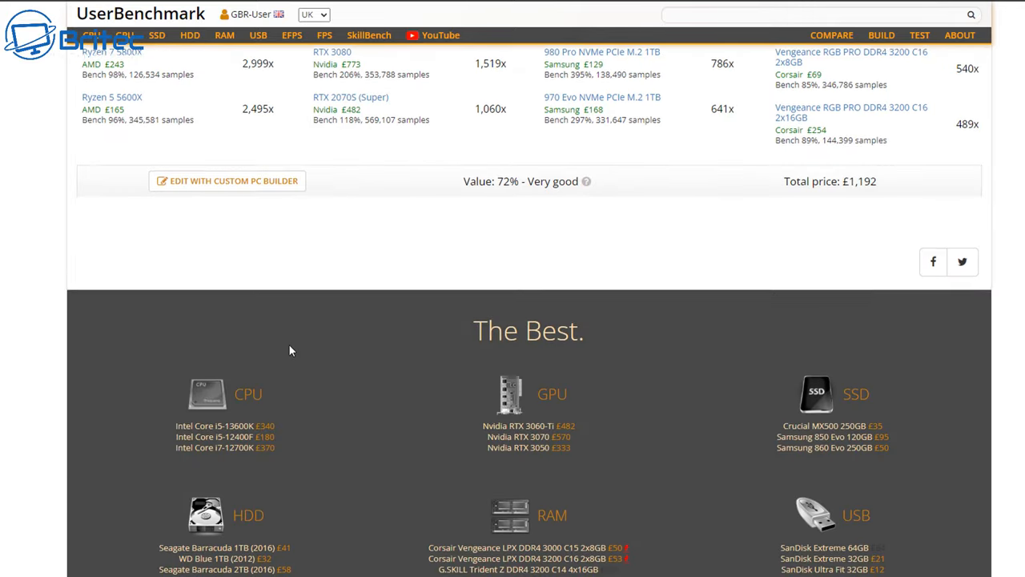
{"action": "scroll", "scroll_direction": "down", "scroll_amount": 3}
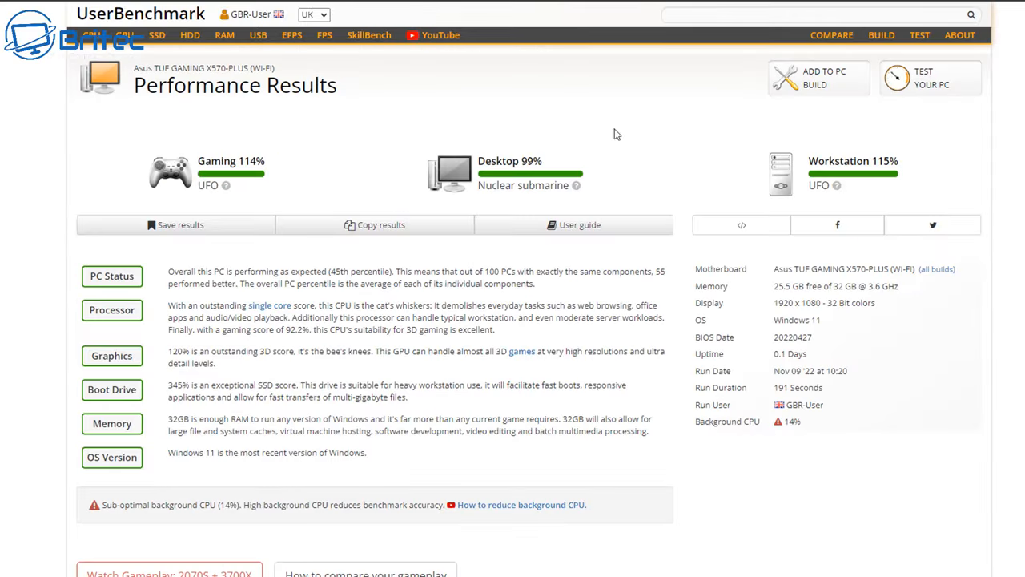
{"action": "mouse_move", "coordinate": [269, 304]}
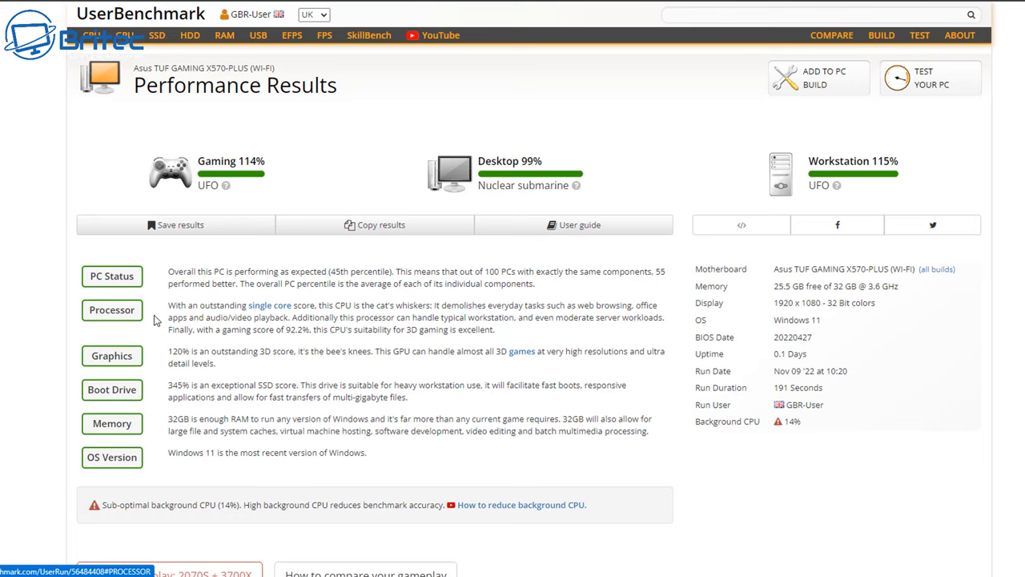
{"action": "mouse_move", "coordinate": [320, 307]}
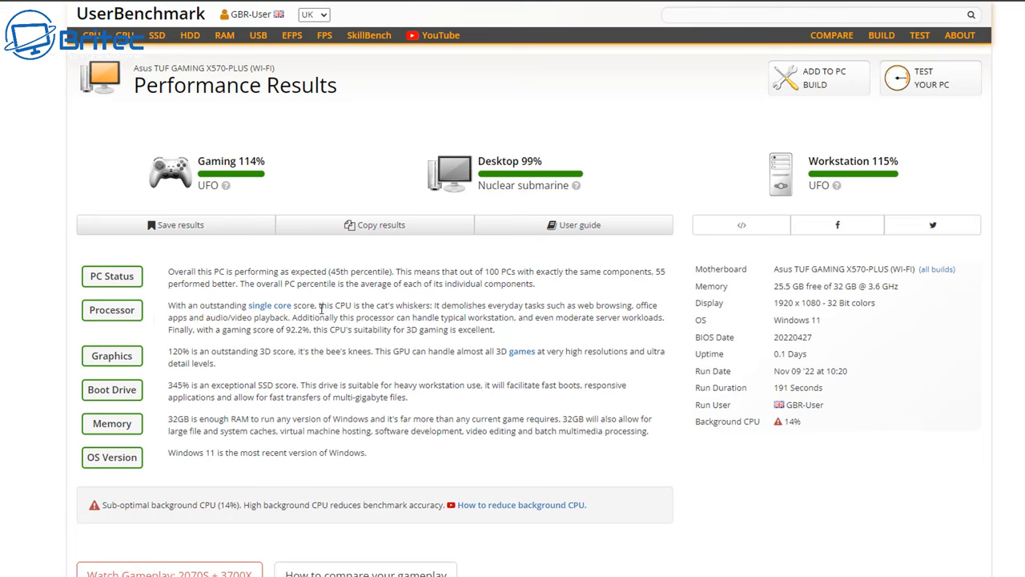
{"action": "mouse_move", "coordinate": [80, 320]}
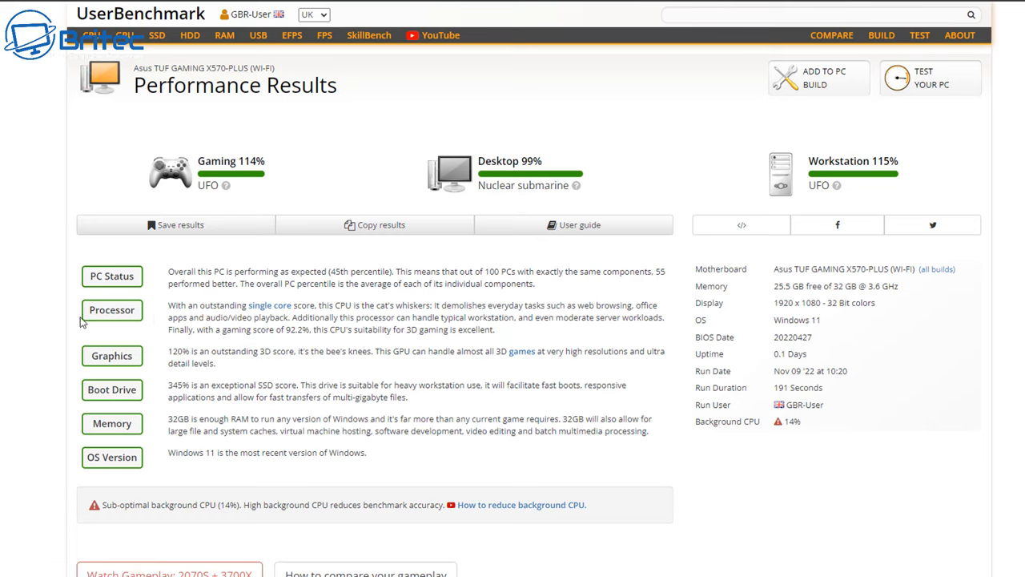
{"action": "mouse_move", "coordinate": [296, 479]}
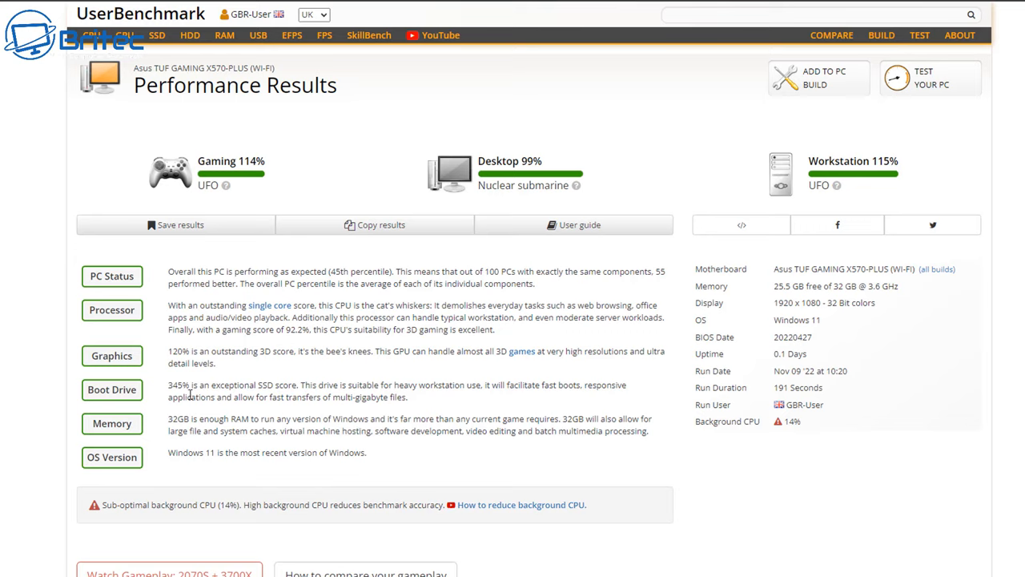
{"action": "mouse_move", "coordinate": [461, 410]}
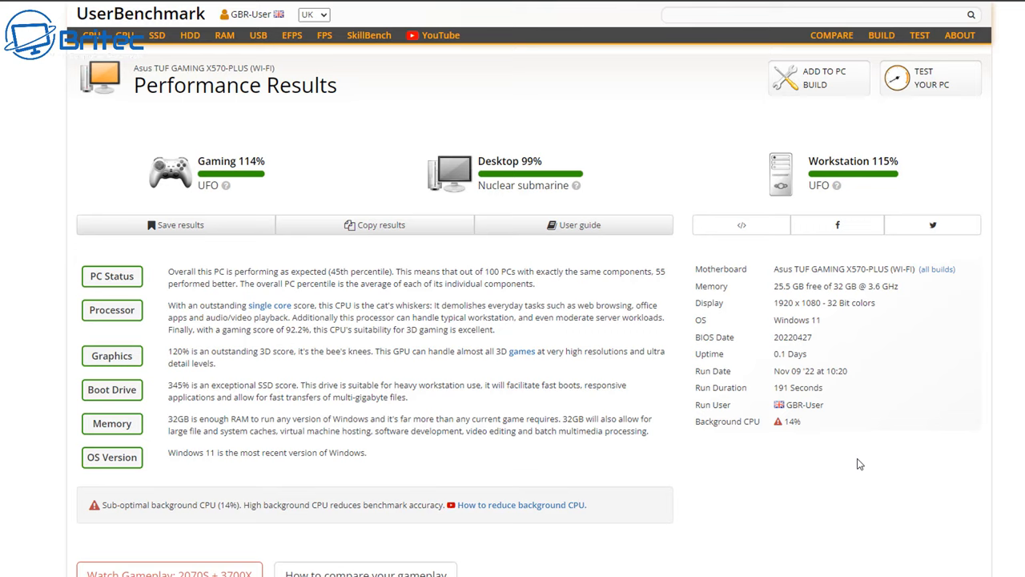
{"action": "mouse_move", "coordinate": [862, 458]}
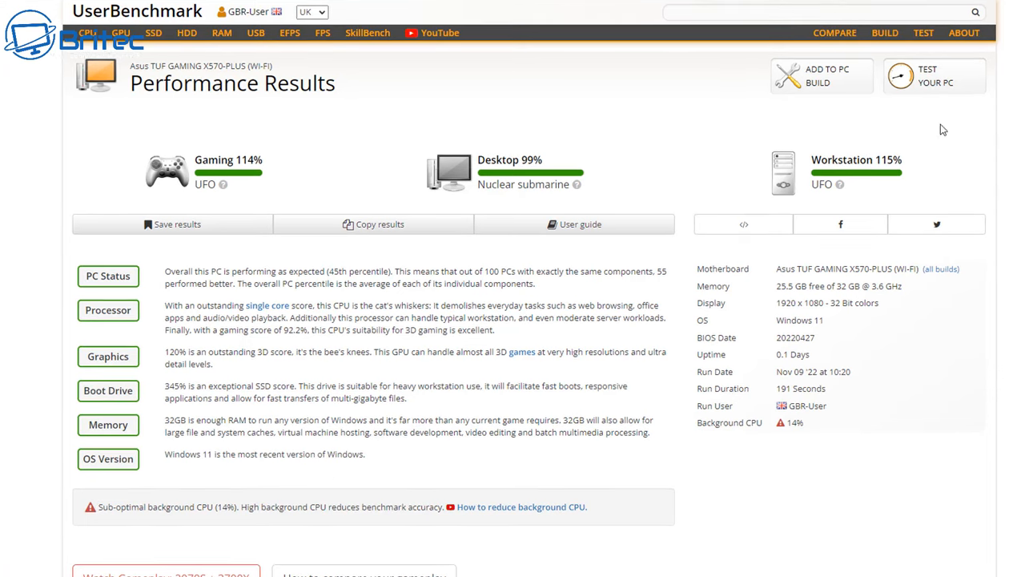
Go from the Performance Results summary to the Core i5-9600K CPU comparison page.
{"action": "left_click", "coordinate": [832, 32]}
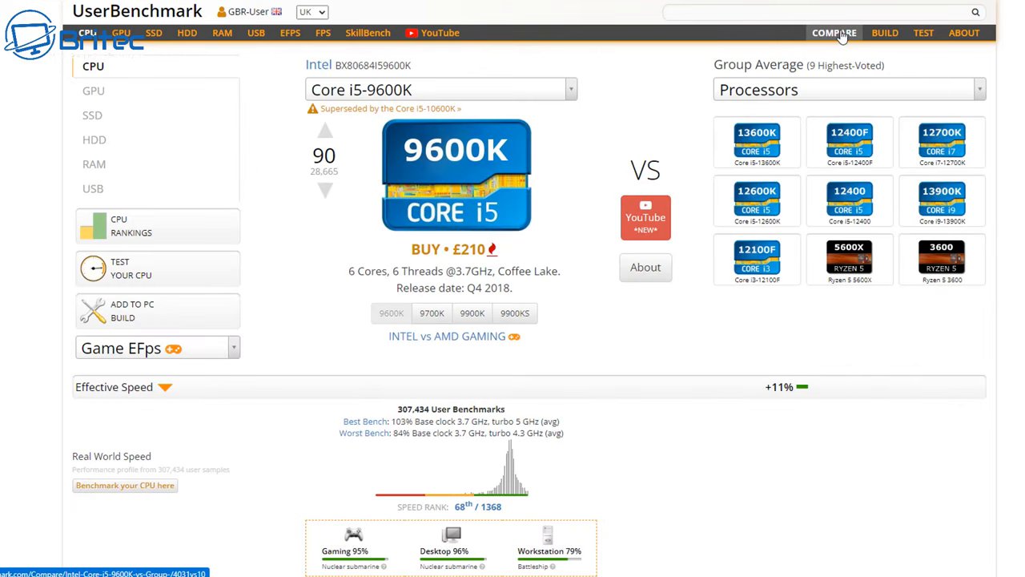
{"action": "mouse_move", "coordinate": [641, 95]}
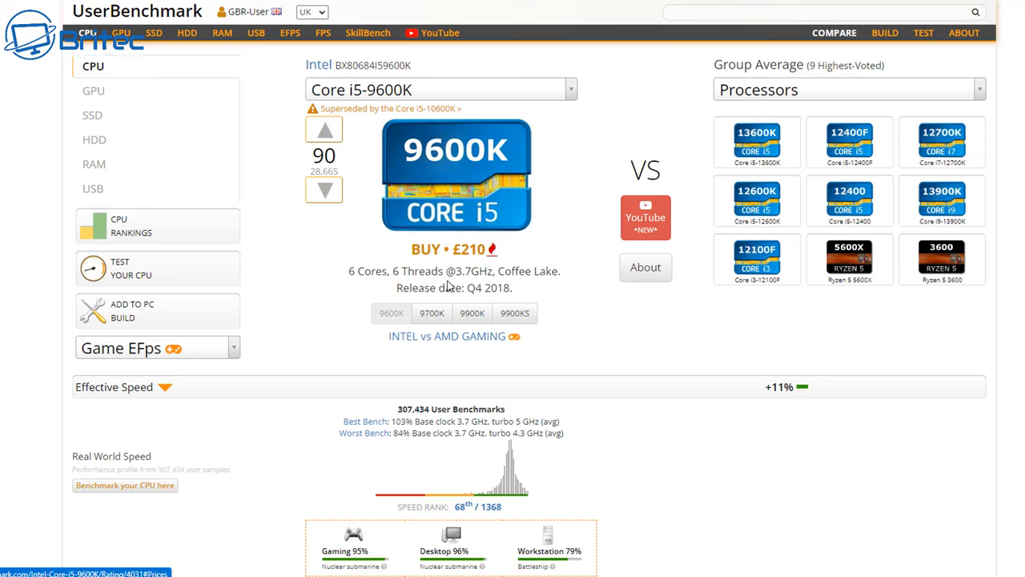
{"action": "mouse_move", "coordinate": [596, 375]}
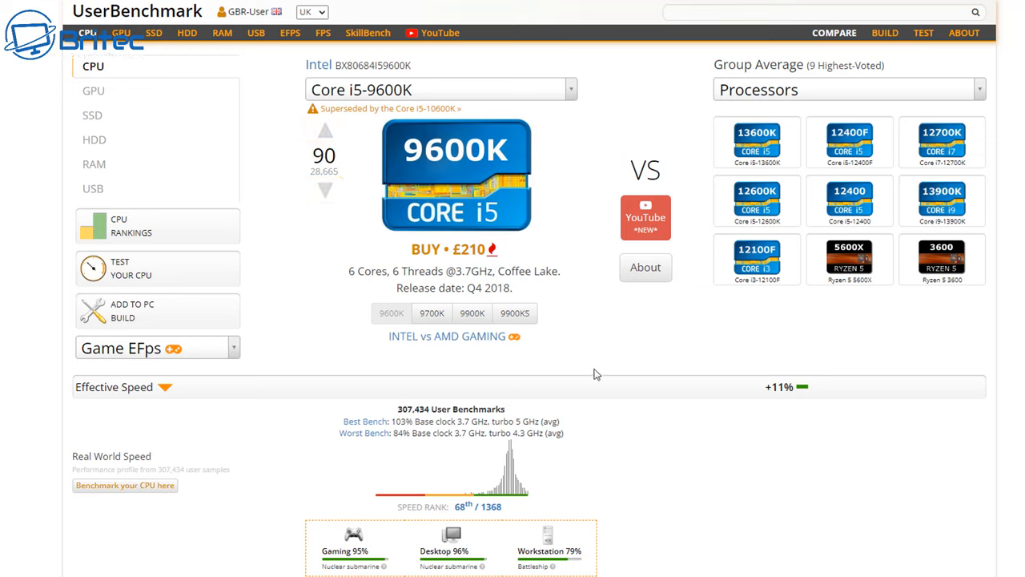
{"action": "mouse_move", "coordinate": [862, 394]}
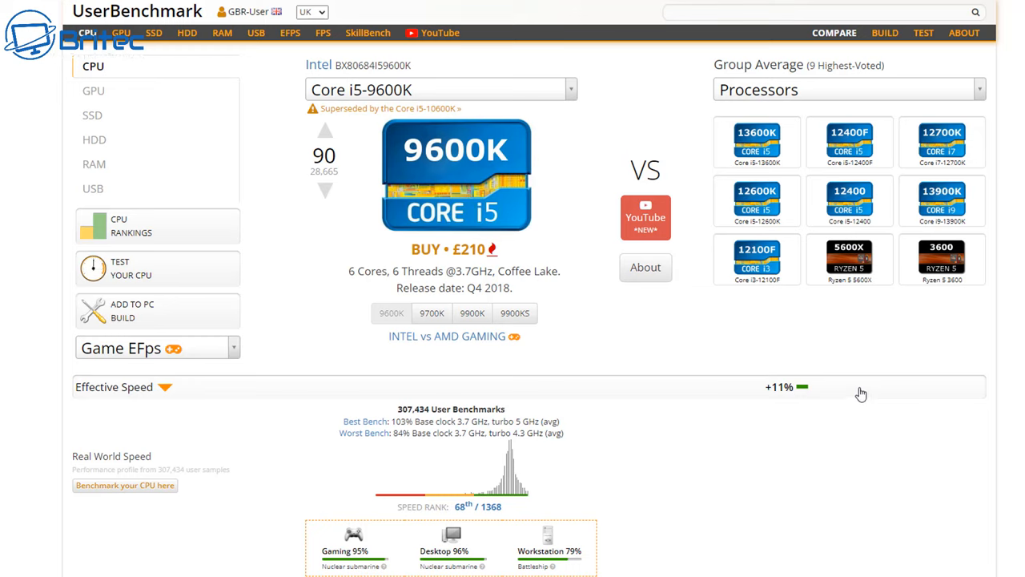
{"action": "mouse_move", "coordinate": [825, 384]}
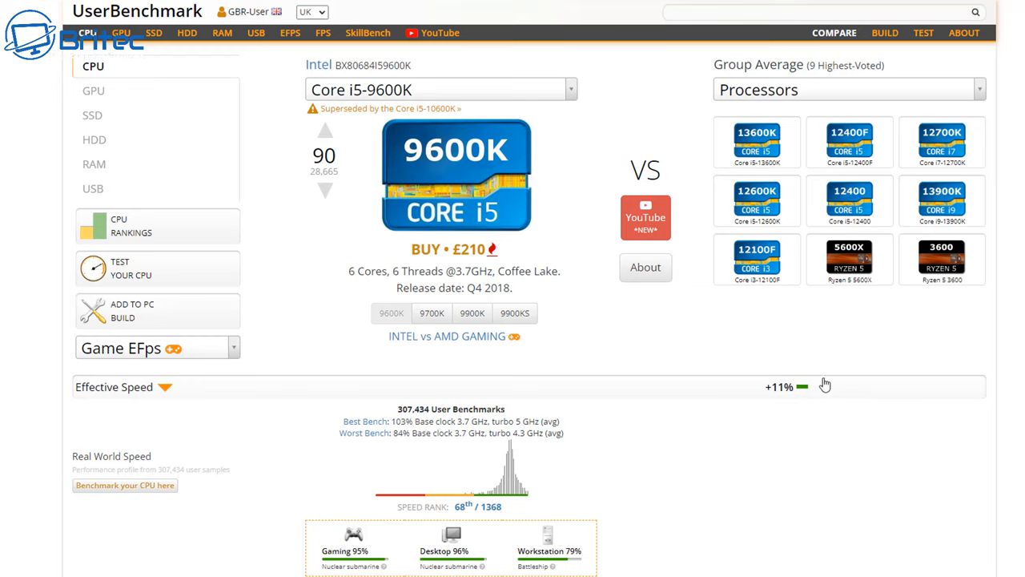
{"action": "mouse_move", "coordinate": [916, 282]}
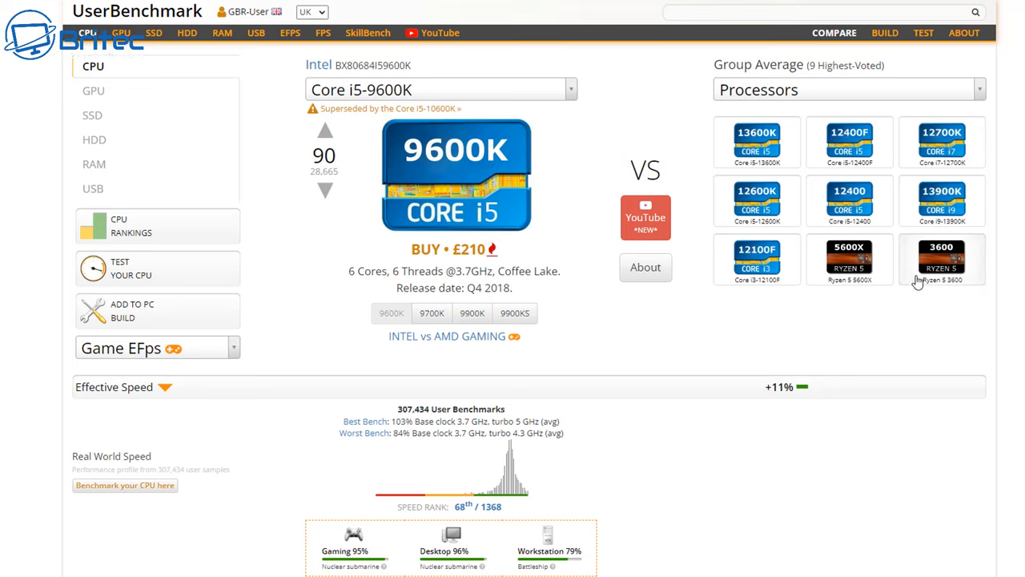
{"action": "mouse_move", "coordinate": [942, 264]}
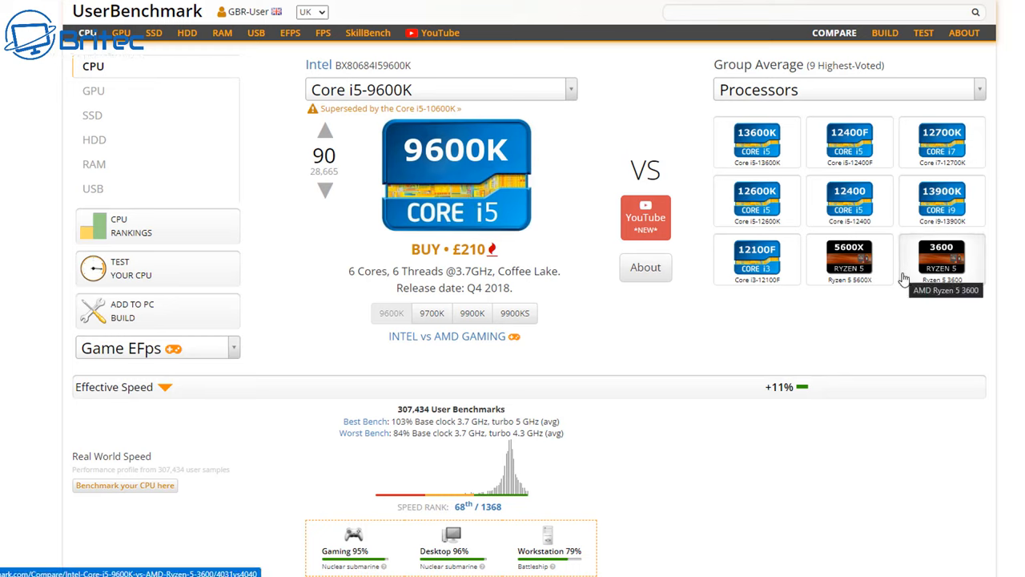
{"action": "mouse_move", "coordinate": [849, 264]}
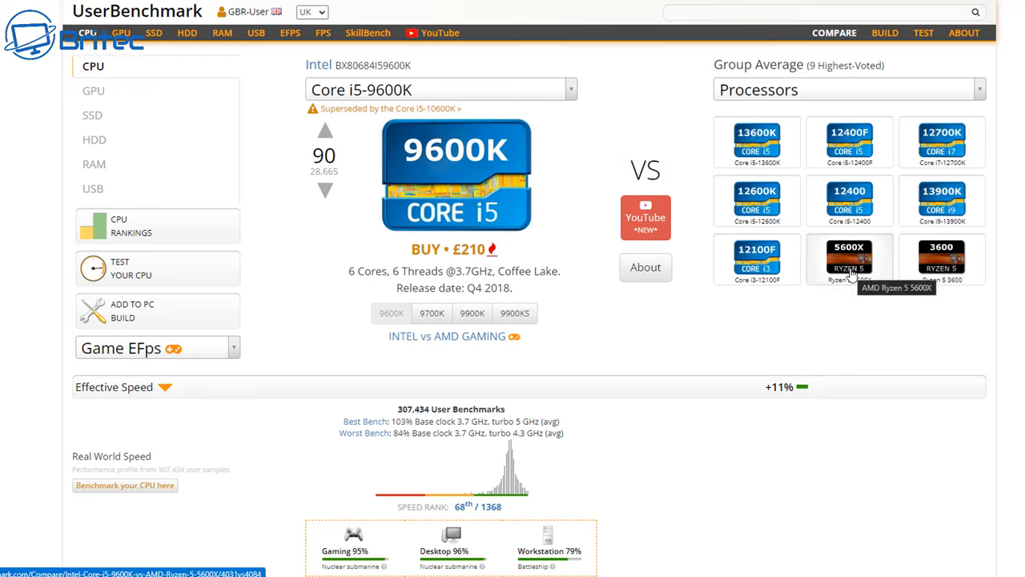
Select the Ryzen 5 5600X thumbnail to compare it against the i5-9600K.
{"action": "left_click", "coordinate": [848, 258]}
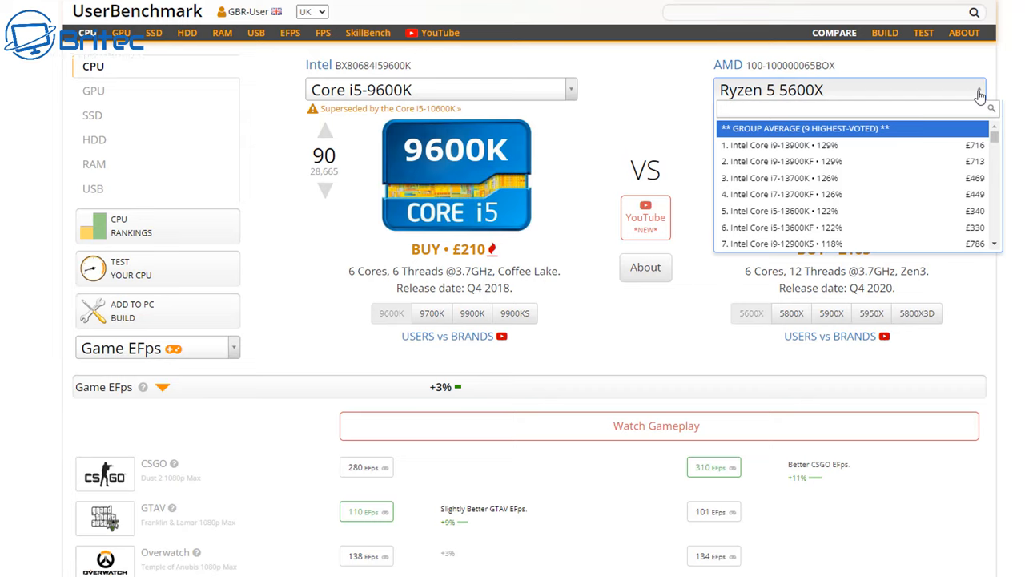
{"action": "mouse_move", "coordinate": [954, 103]}
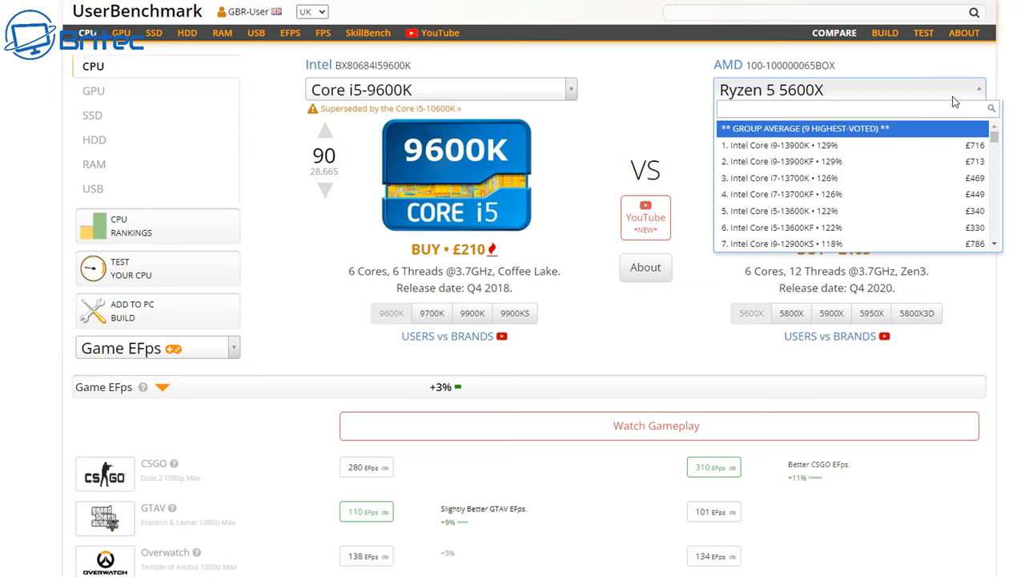
Search 3800 in the opponent dropdown and pick the AMD Ryzen 7 3800X.
{"action": "type", "text": "3800"}
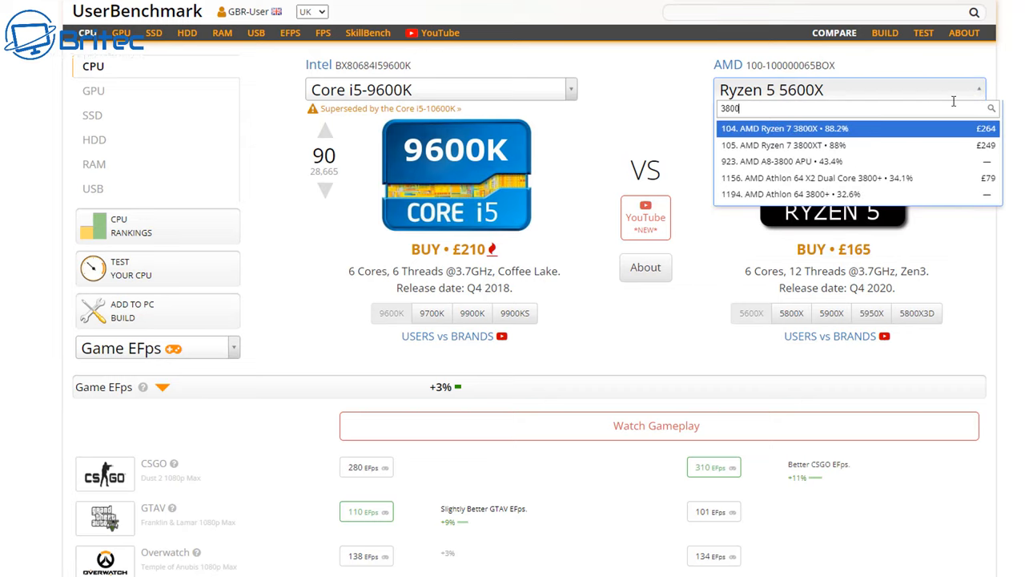
{"action": "mouse_move", "coordinate": [855, 131]}
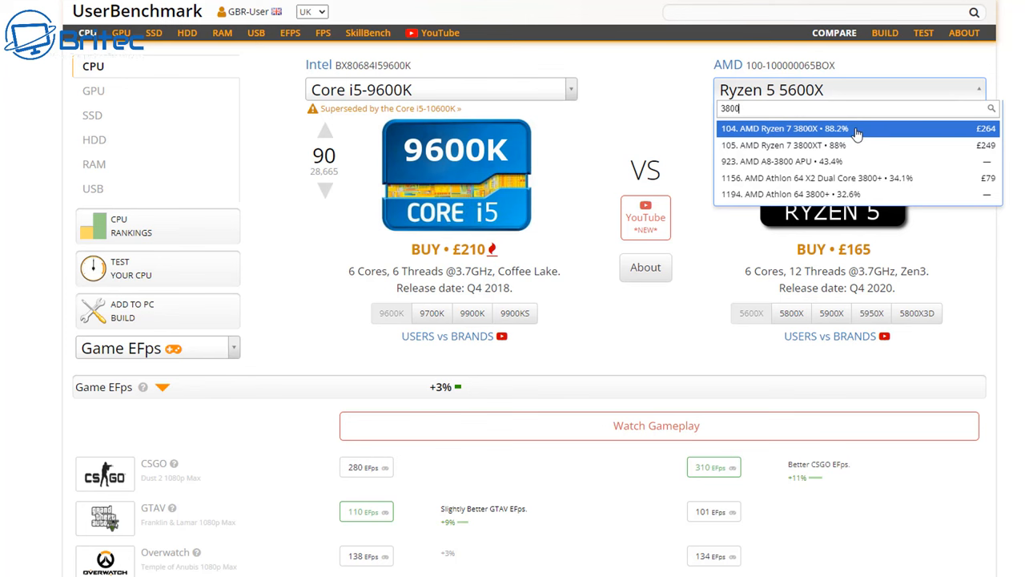
{"action": "left_click", "coordinate": [781, 129]}
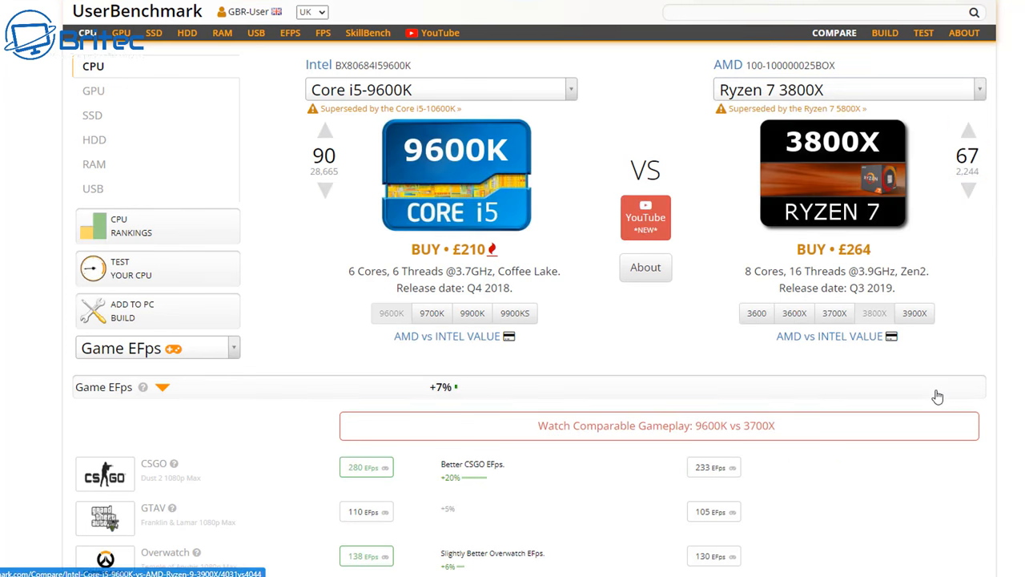
{"action": "mouse_move", "coordinate": [516, 355]}
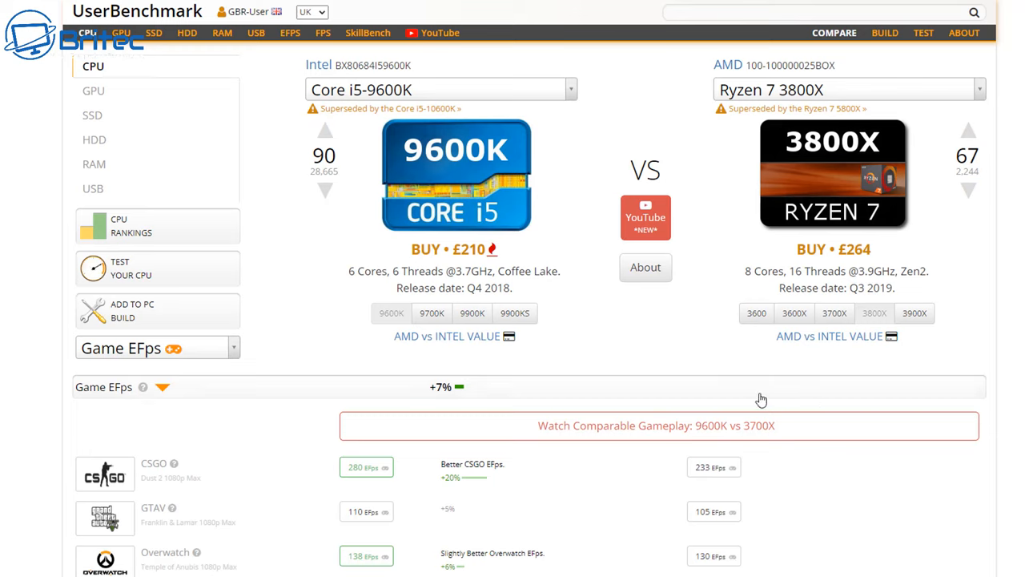
{"action": "mouse_move", "coordinate": [447, 389]}
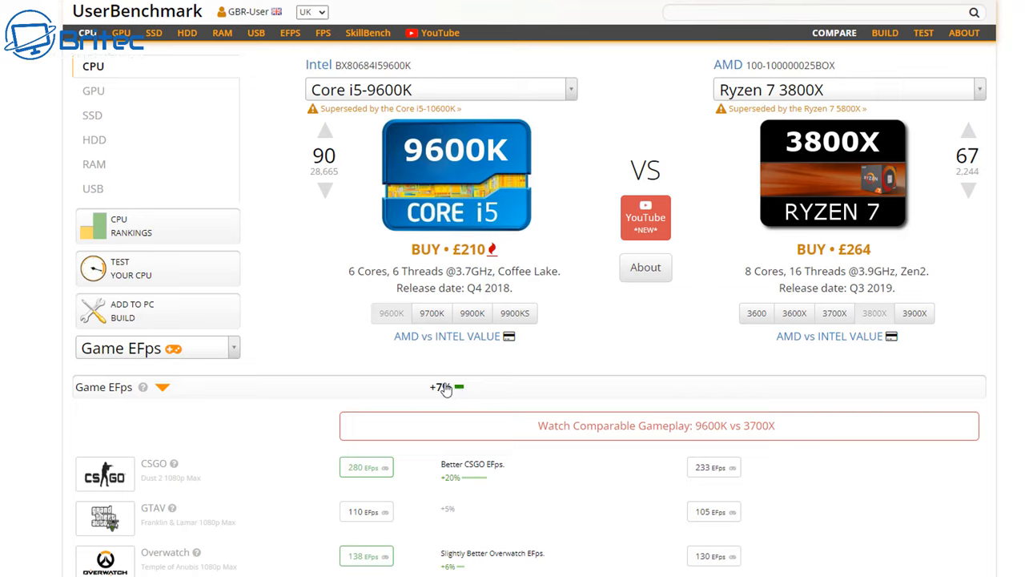
{"action": "mouse_move", "coordinate": [447, 398]}
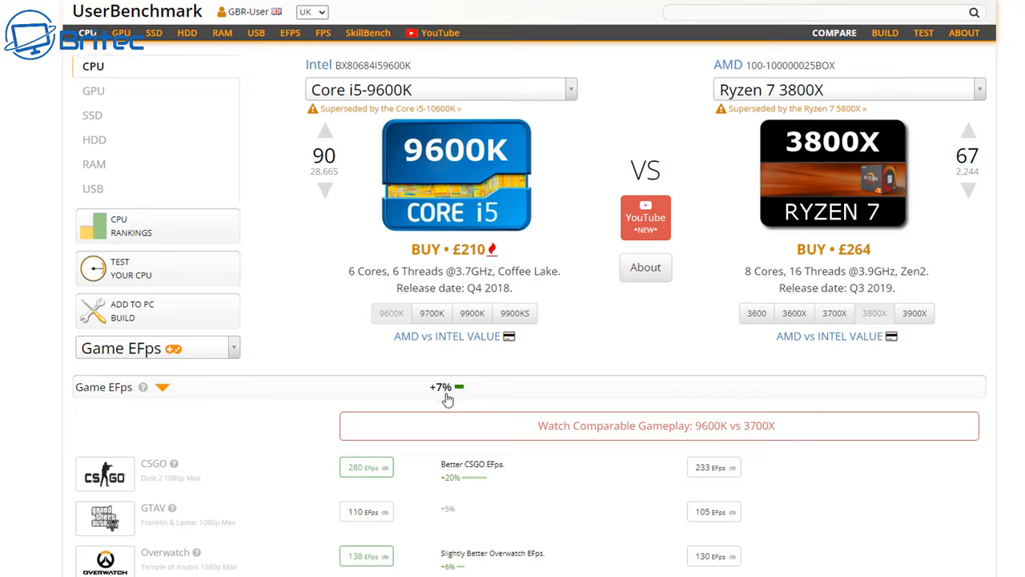
{"action": "mouse_move", "coordinate": [911, 433]}
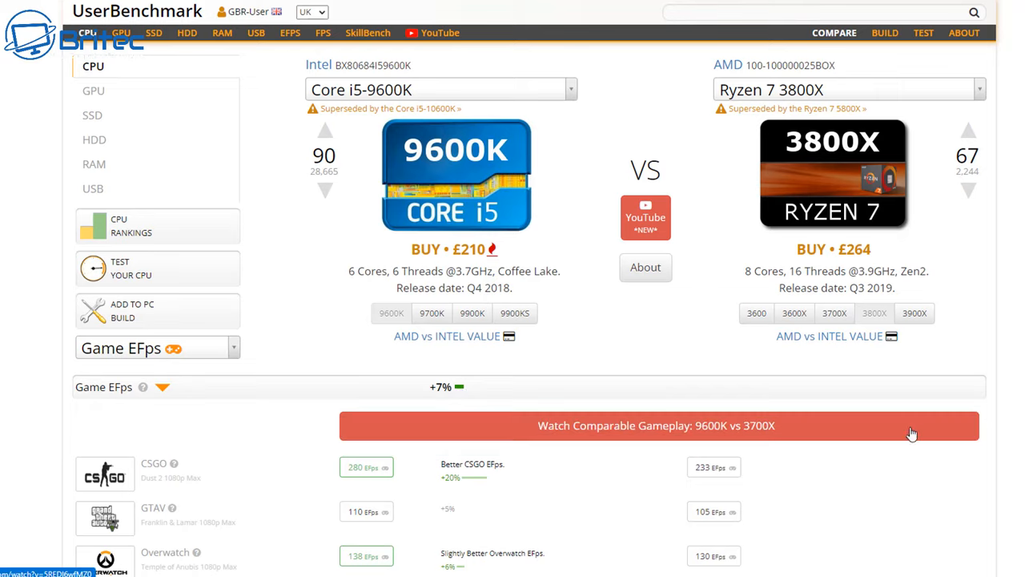
{"action": "scroll", "scroll_direction": "down", "scroll_amount": 3}
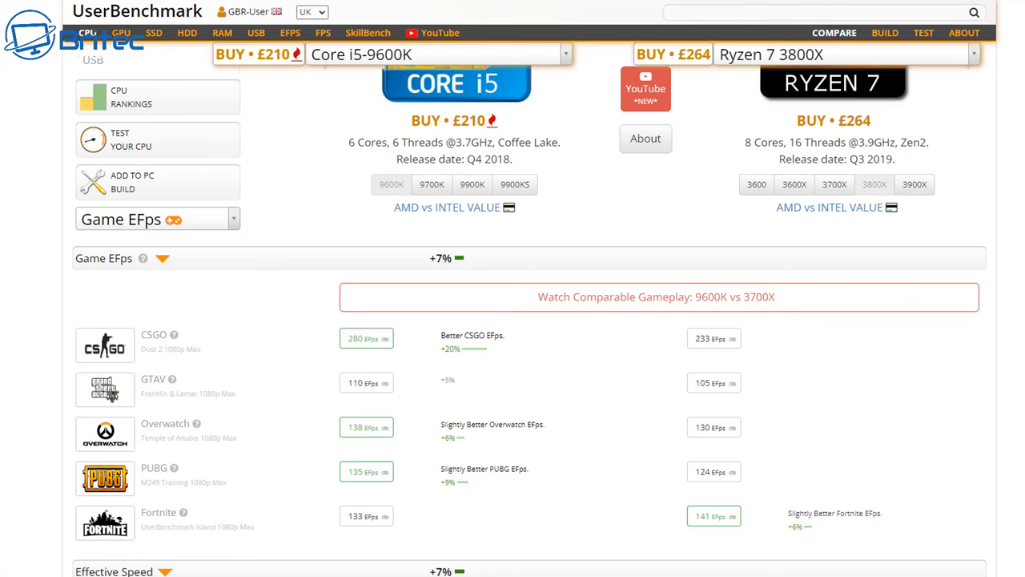
{"action": "scroll", "scroll_direction": "down", "scroll_amount": 3}
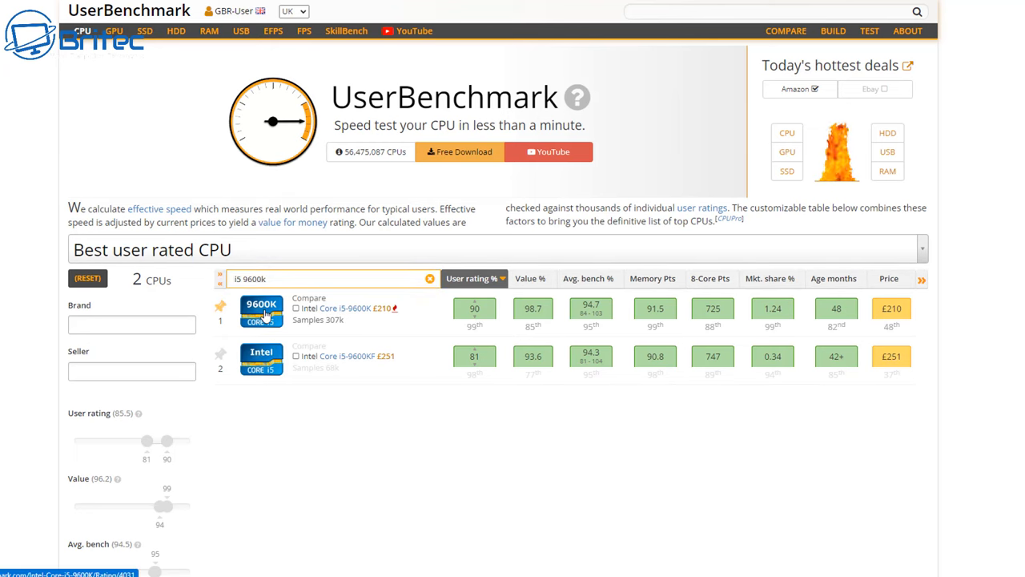
From the i5-9600K's ranking entry, start a comparison and choose AMD Ryzen 7 3800X via a '38' search.
{"action": "left_click", "coordinate": [260, 307]}
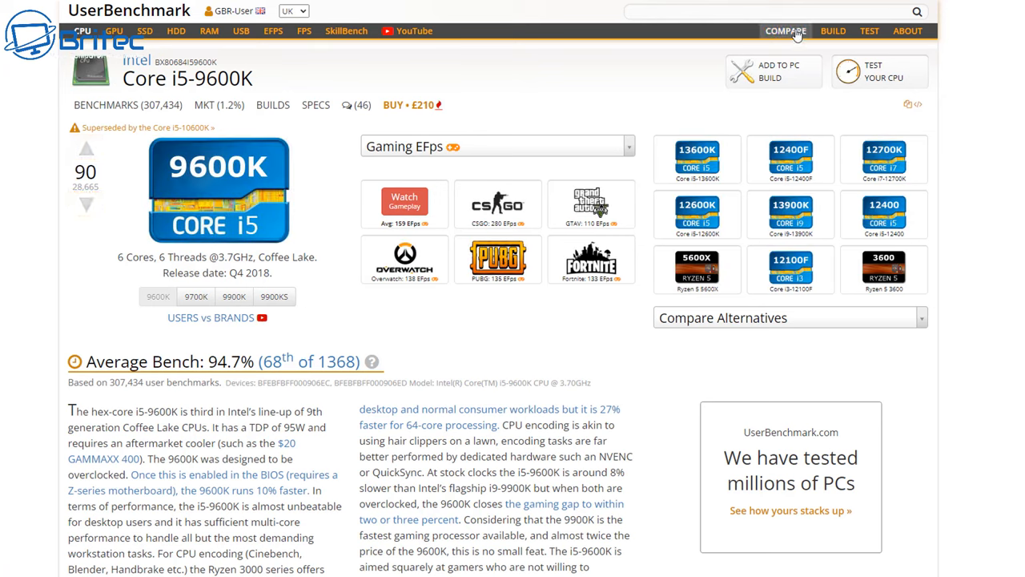
{"action": "mouse_move", "coordinate": [392, 343]}
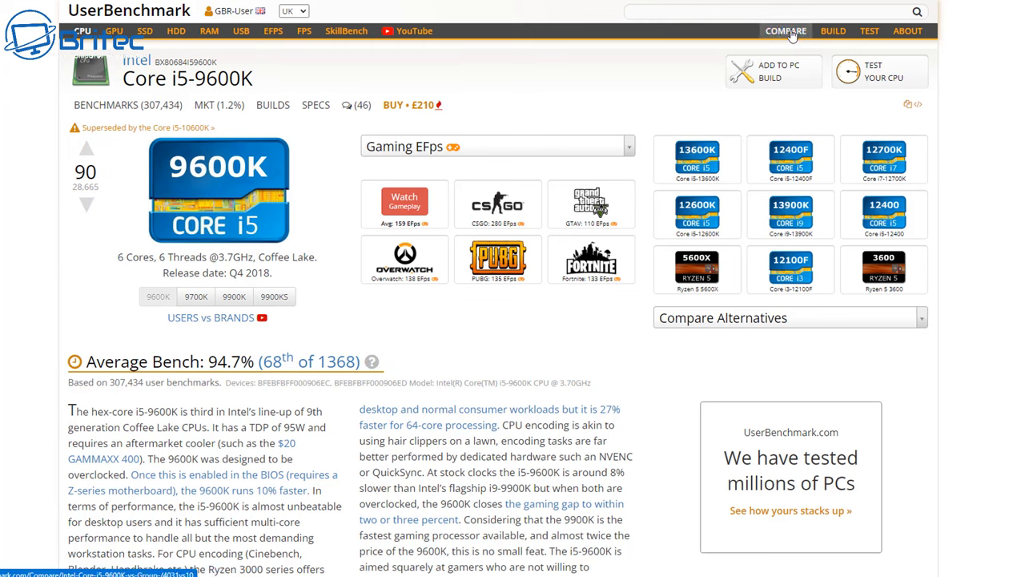
{"action": "left_click", "coordinate": [784, 31]}
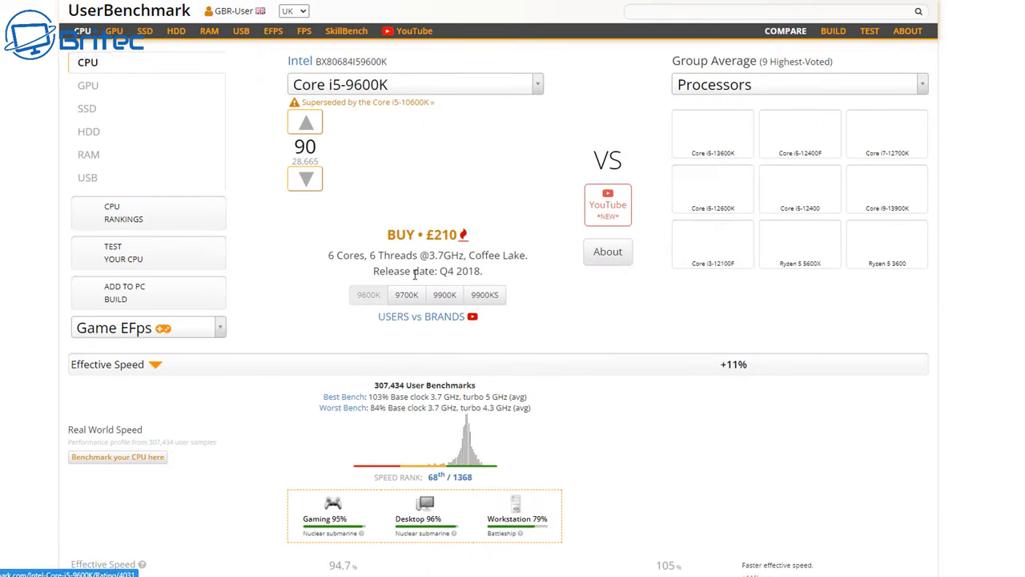
{"action": "left_click", "coordinate": [797, 84]}
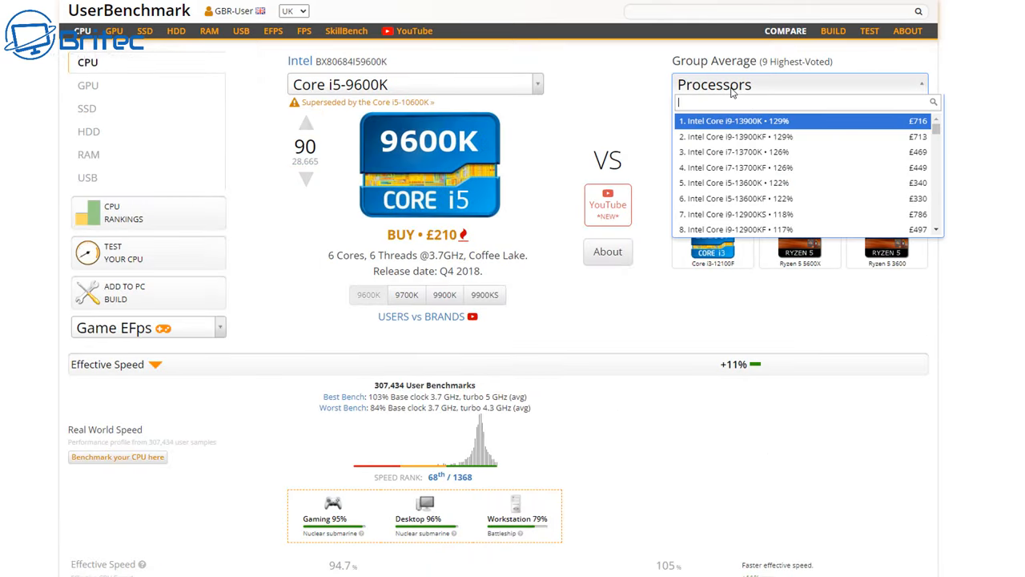
{"action": "type", "text": "3800x"}
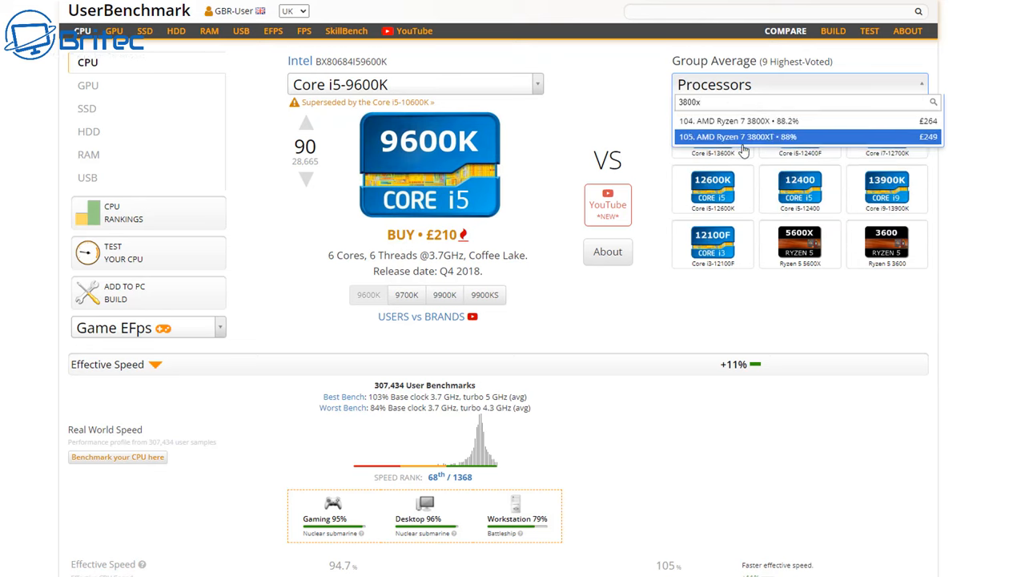
{"action": "mouse_move", "coordinate": [750, 122]}
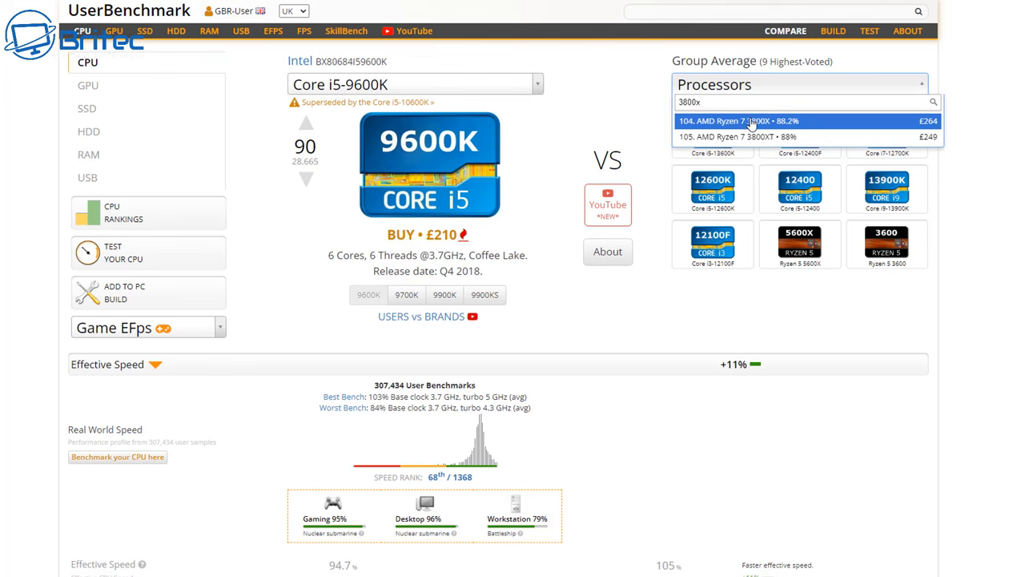
{"action": "left_click", "coordinate": [737, 136]}
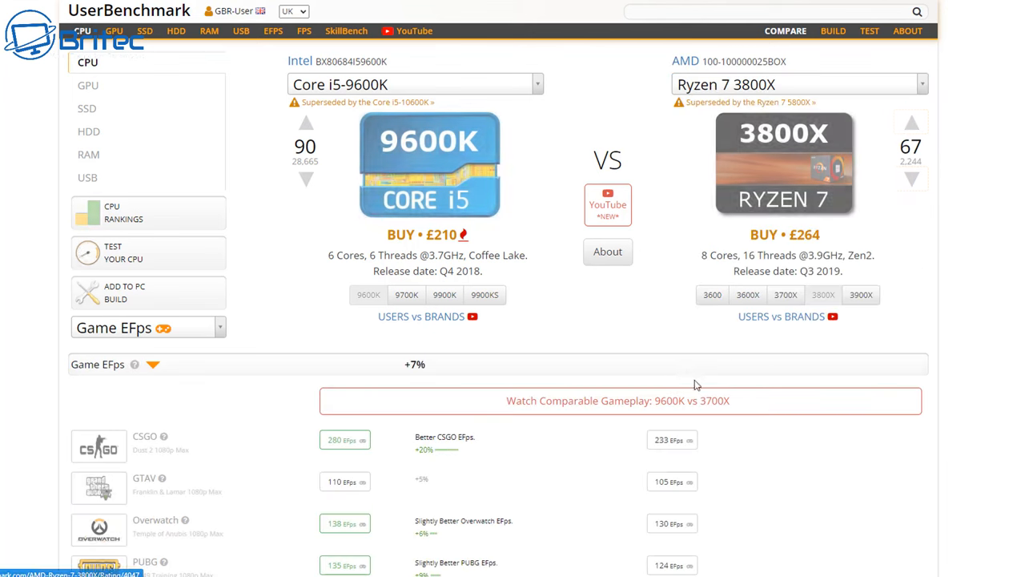
Scroll down the Core i5-9600K vs Ryzen 7 3800X comparison to the conclusion (94.7% vs 88.2%).
{"action": "scroll", "scroll_direction": "down", "scroll_amount": 3}
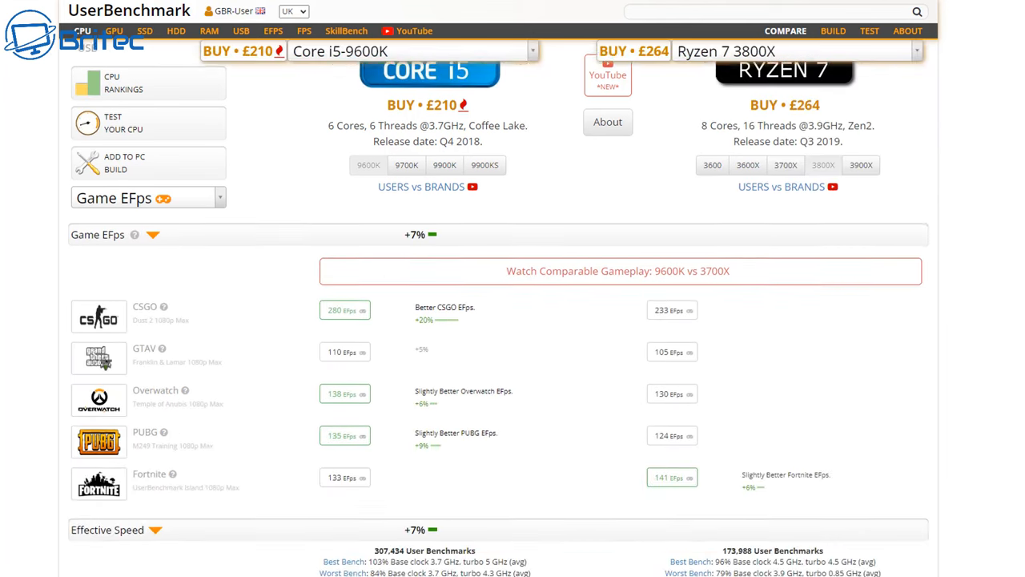
{"action": "scroll", "scroll_direction": "down", "scroll_amount": 3}
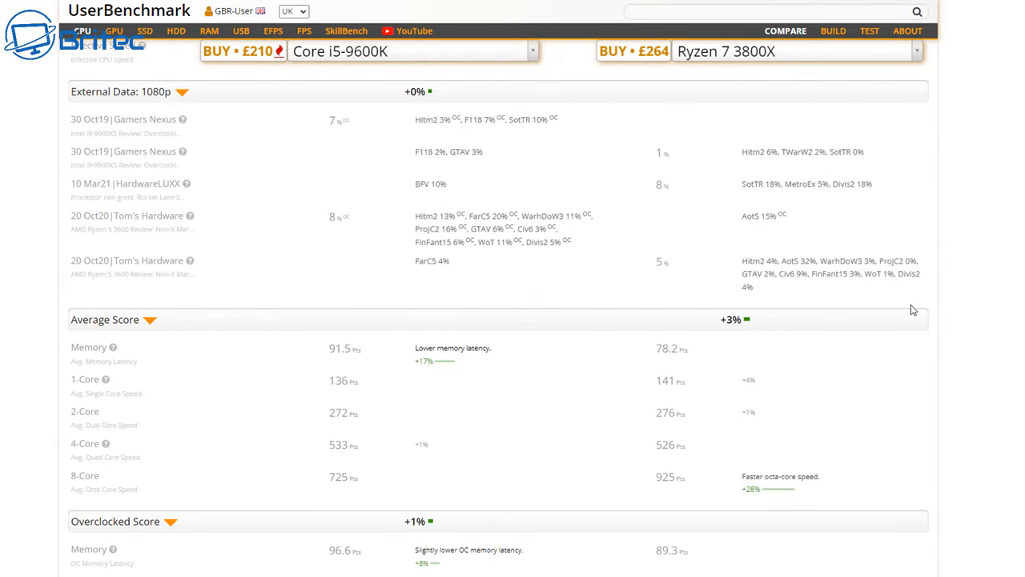
{"action": "mouse_move", "coordinate": [439, 430]}
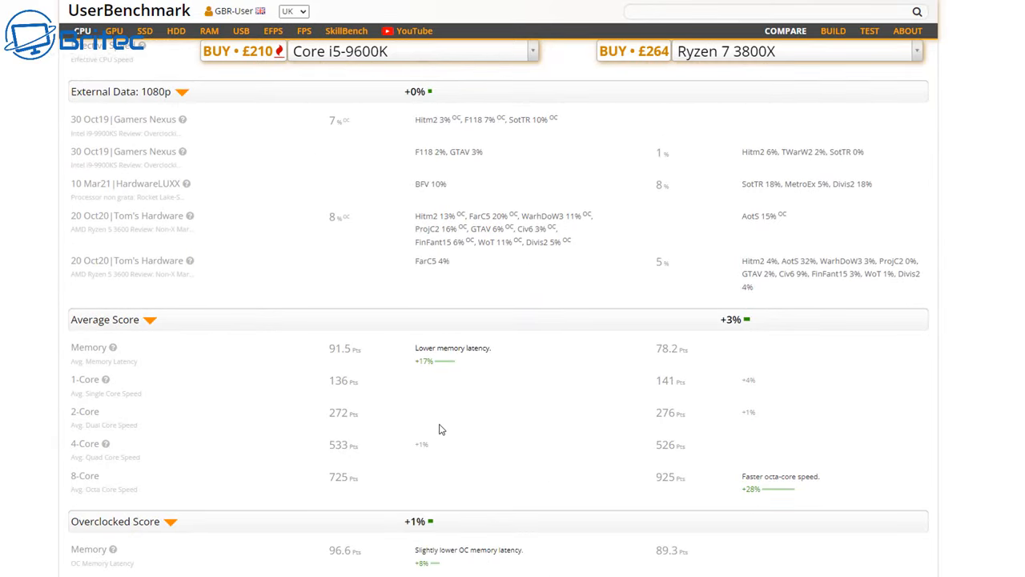
{"action": "scroll", "scroll_direction": "down", "scroll_amount": 3}
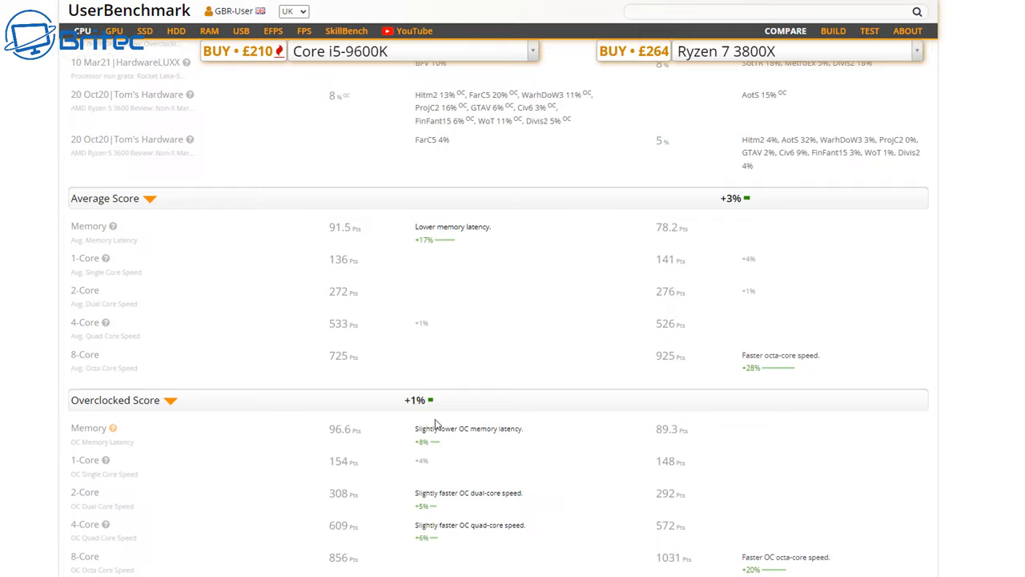
{"action": "scroll", "scroll_direction": "down", "scroll_amount": 3}
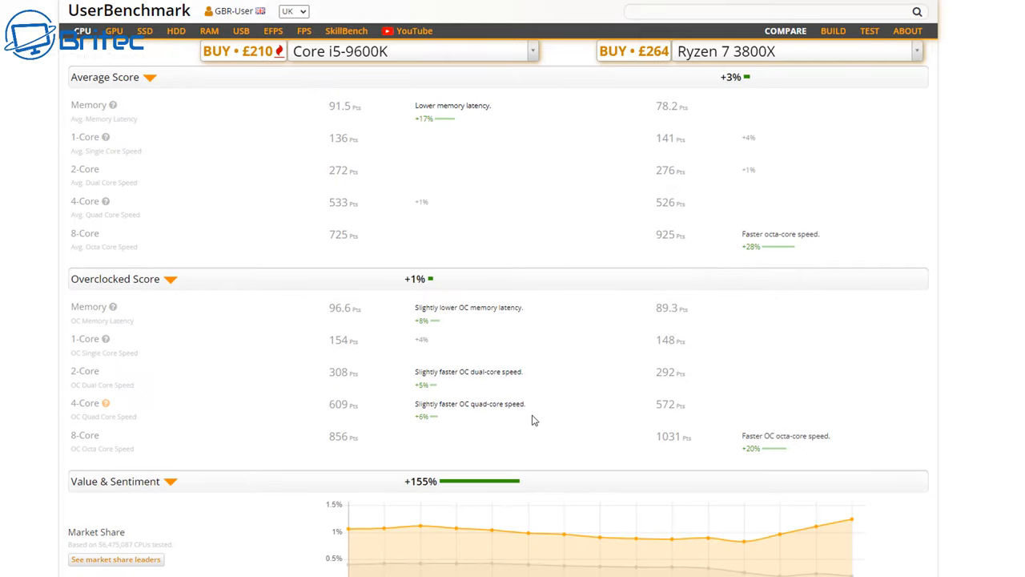
{"action": "scroll", "scroll_direction": "down", "scroll_amount": 3}
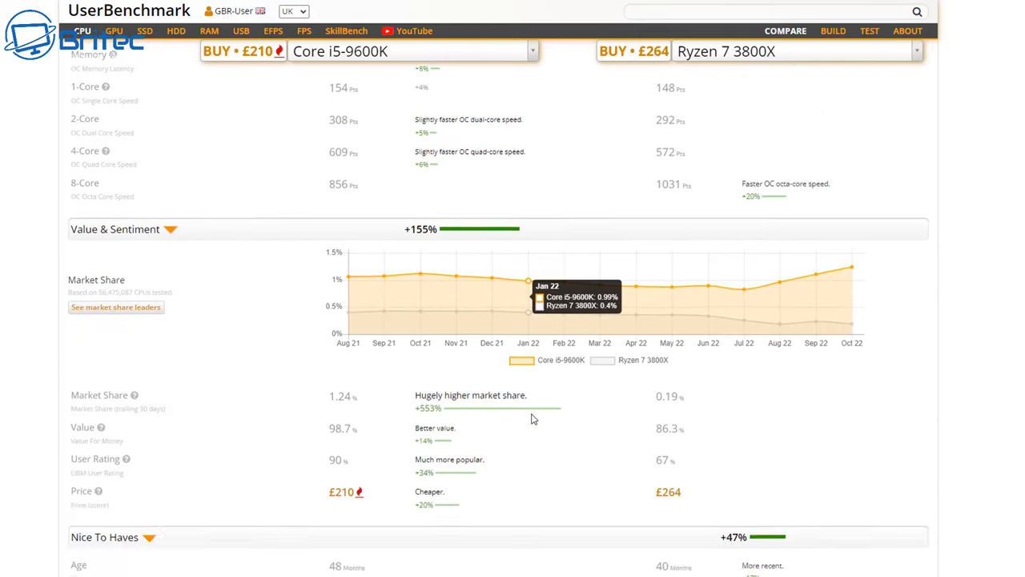
{"action": "scroll", "scroll_direction": "down", "scroll_amount": 3}
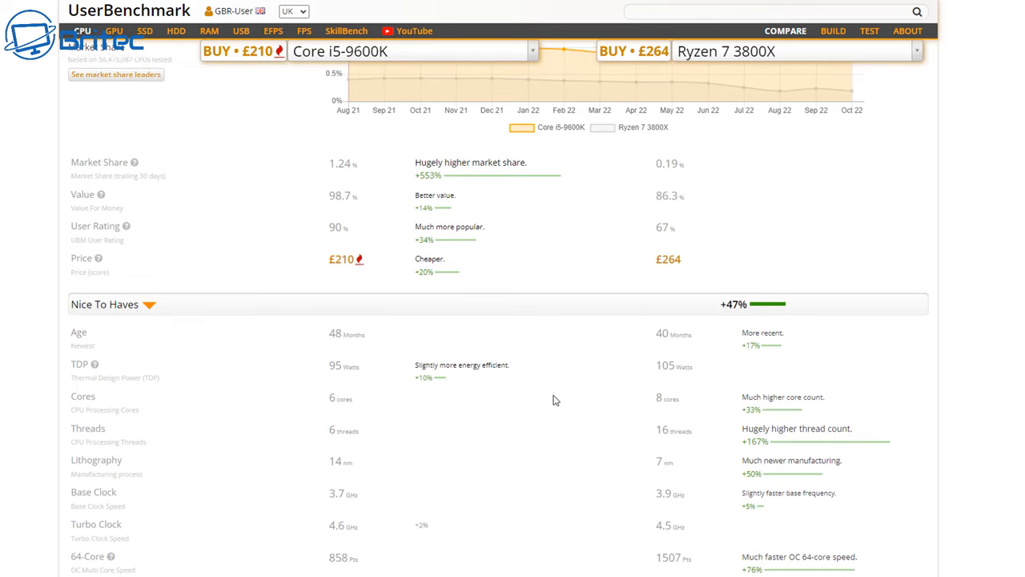
{"action": "scroll", "scroll_direction": "down", "scroll_amount": 3}
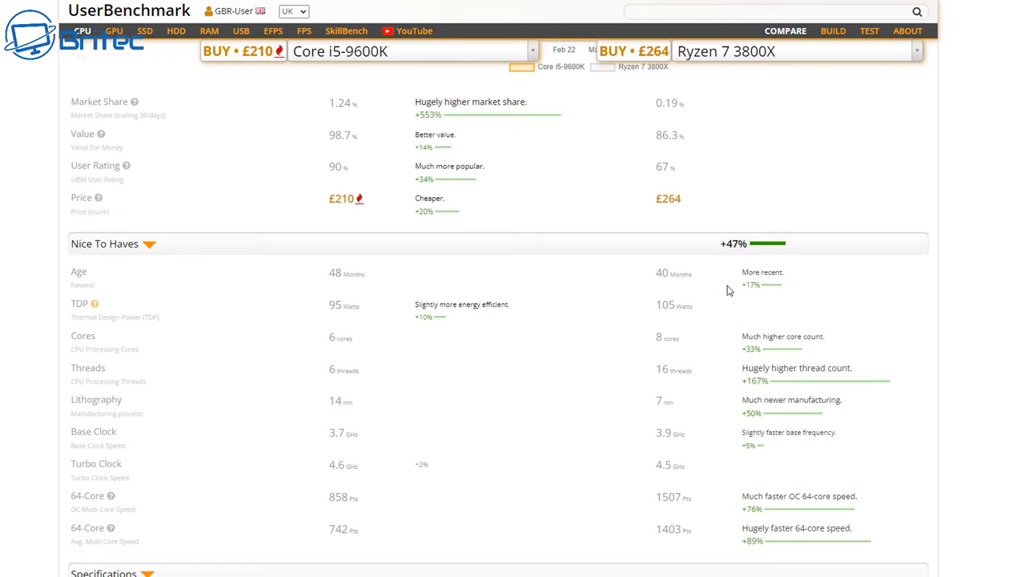
{"action": "scroll", "scroll_direction": "down", "scroll_amount": 3}
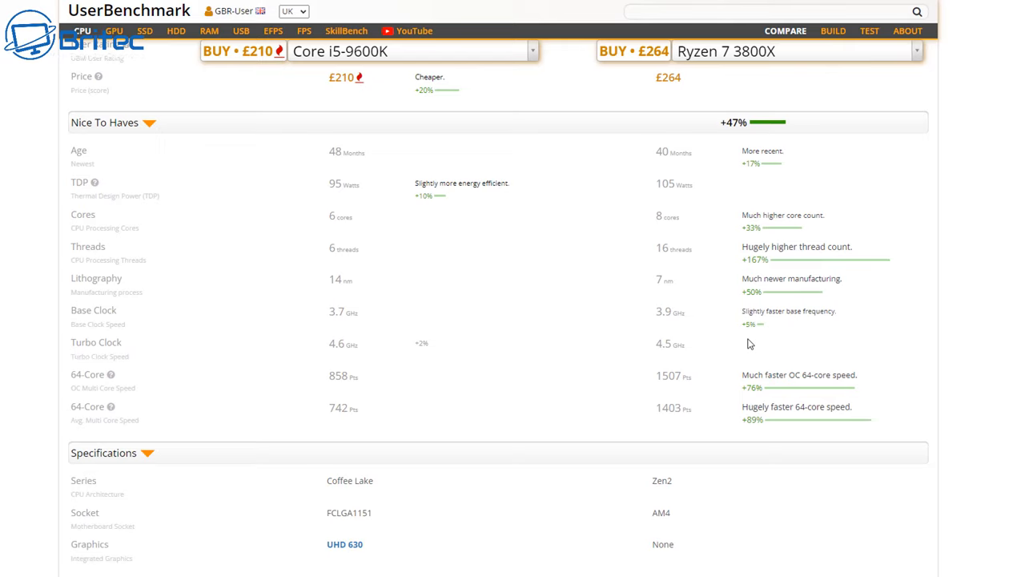
{"action": "mouse_move", "coordinate": [766, 234]}
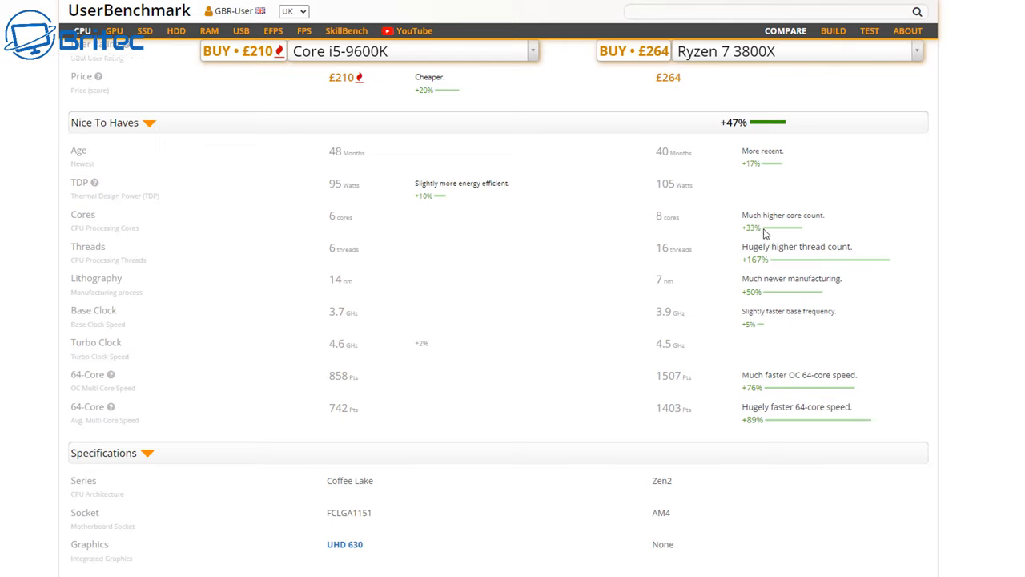
{"action": "mouse_move", "coordinate": [765, 274]}
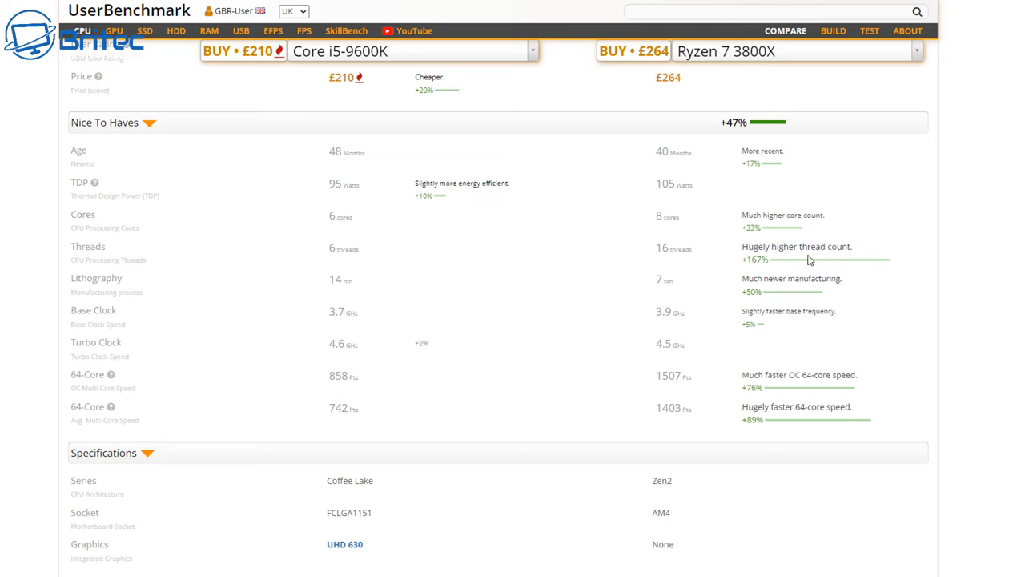
{"action": "scroll", "scroll_direction": "down", "scroll_amount": 3}
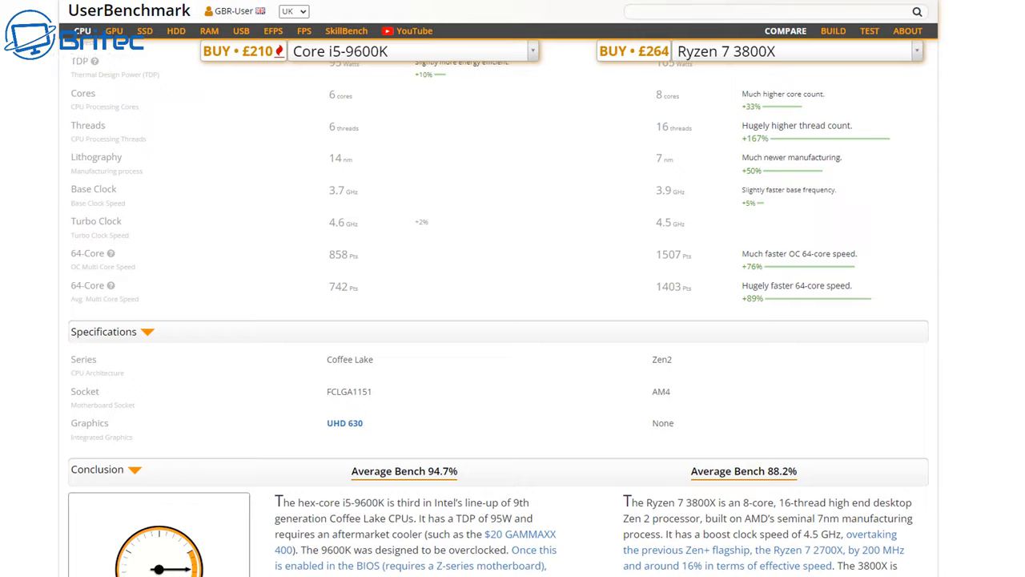
{"action": "scroll", "scroll_direction": "down", "scroll_amount": 3}
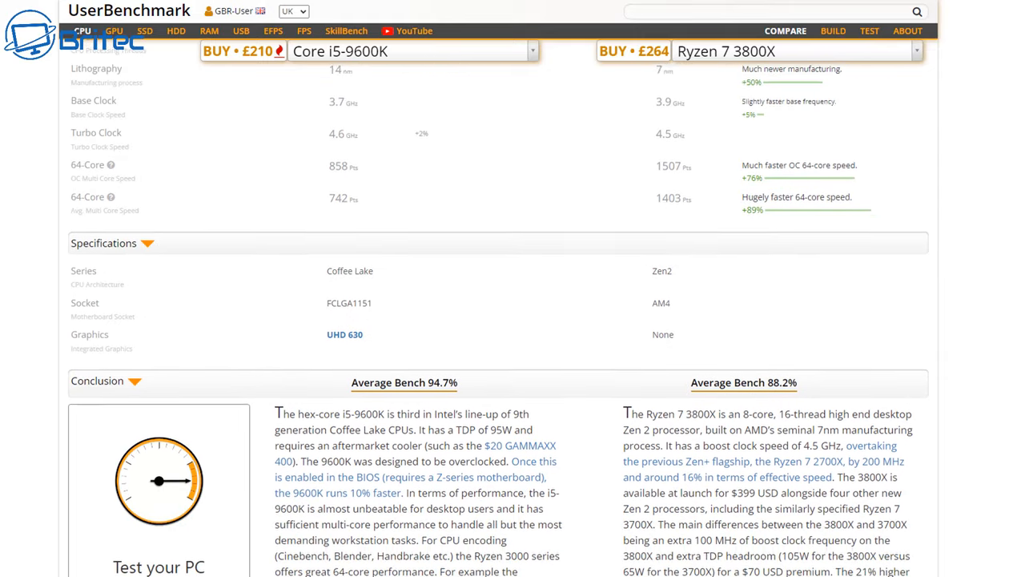
{"action": "scroll", "scroll_direction": "down", "scroll_amount": 3}
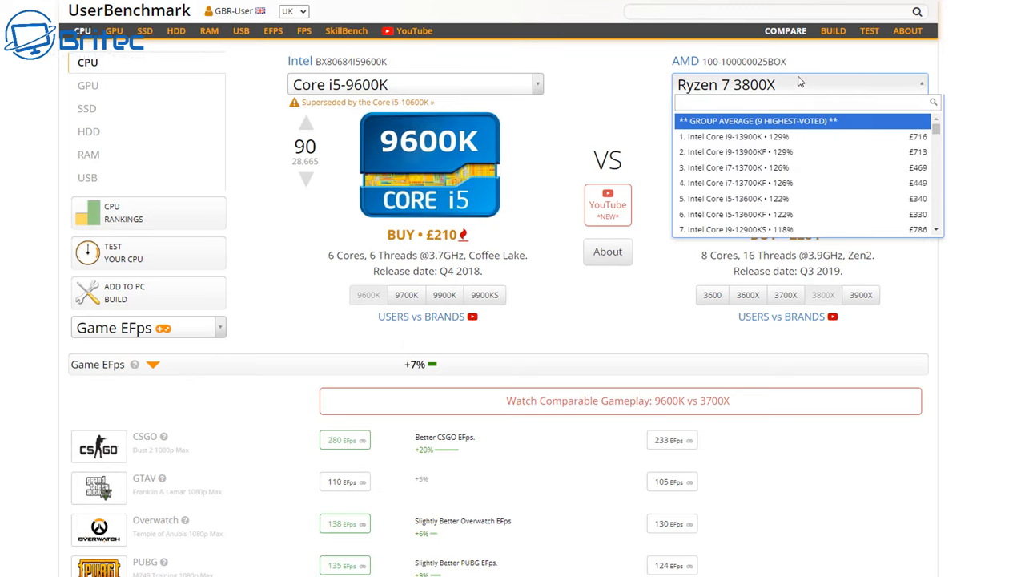
Replace the Ryzen 7 3800X with the Ryzen 7 5800X by searching '5800'.
{"action": "type", "text": "5800"}
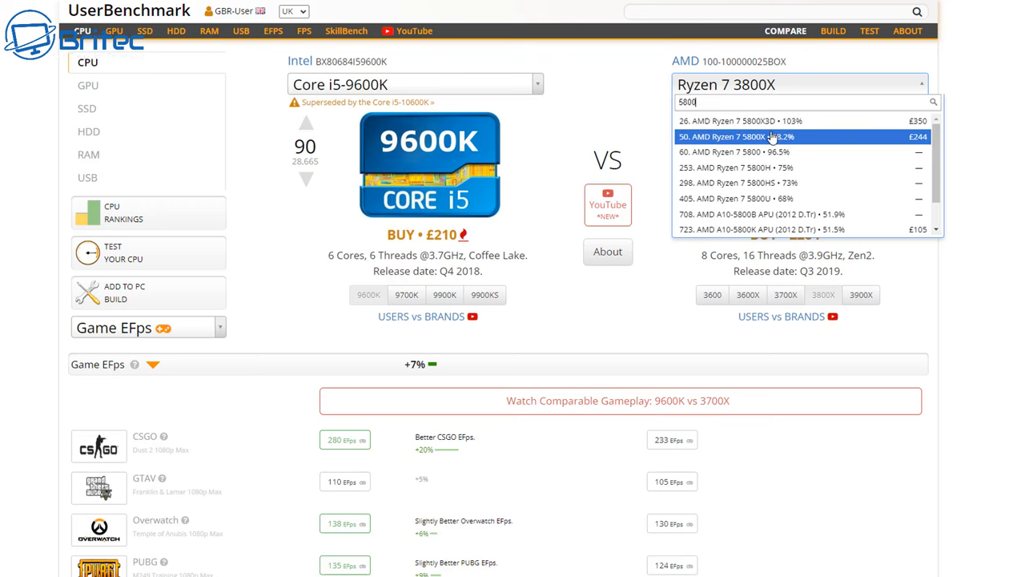
{"action": "left_click", "coordinate": [735, 136]}
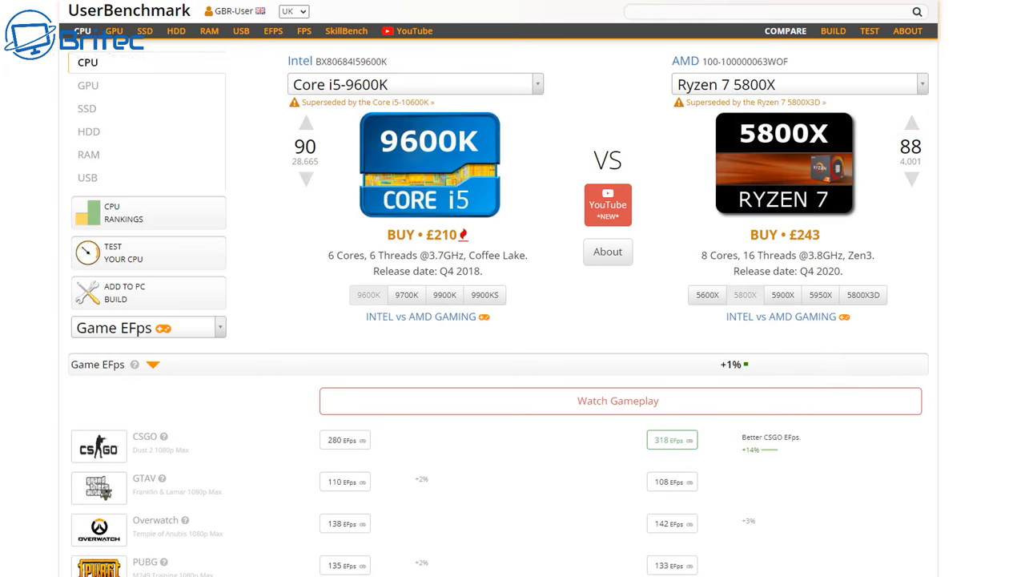
Scroll through the game FPS, speed and score sections of the new comparison.
{"action": "scroll", "scroll_direction": "down", "scroll_amount": 3}
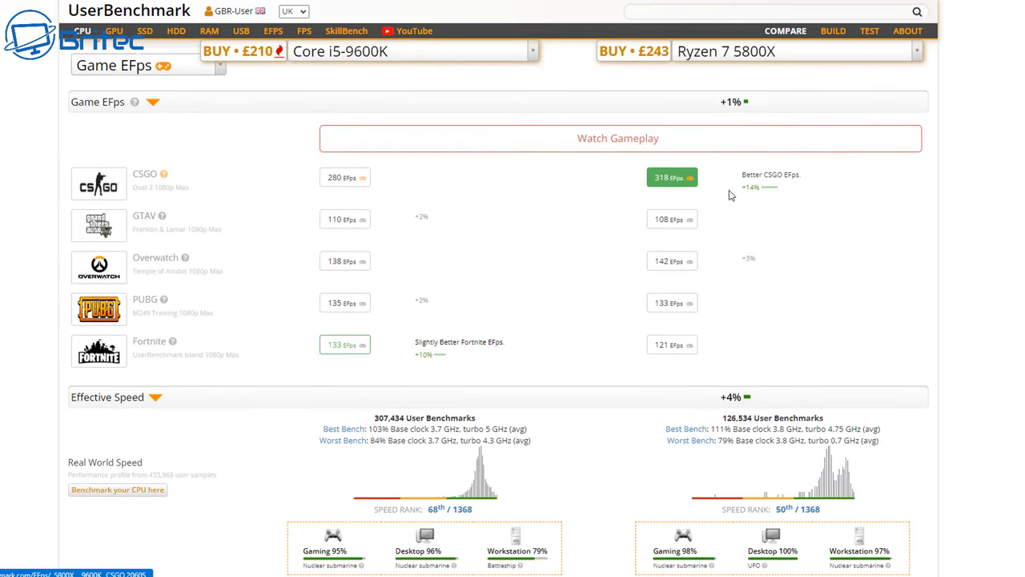
{"action": "mouse_move", "coordinate": [679, 181]}
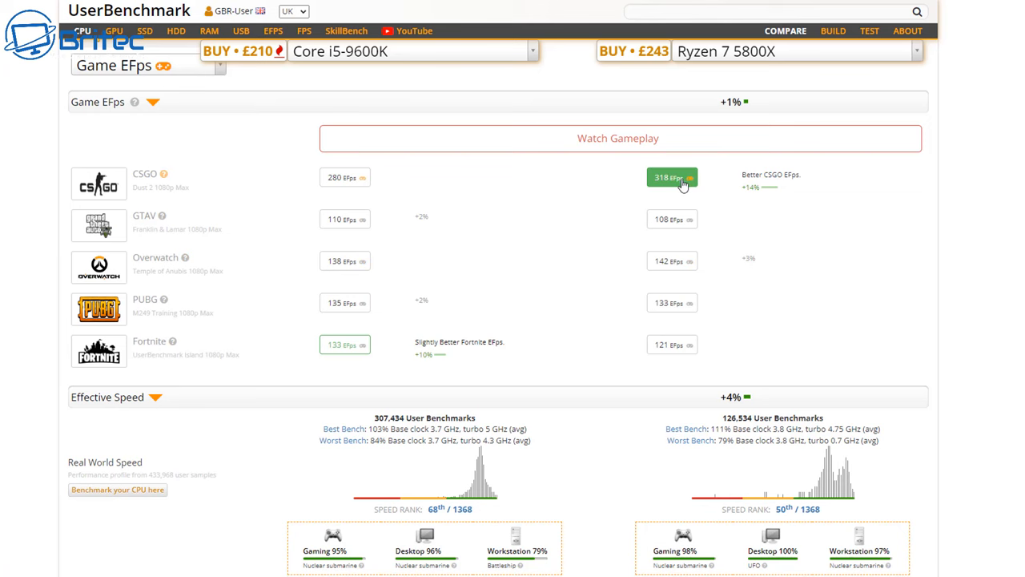
{"action": "scroll", "scroll_direction": "down", "scroll_amount": 3}
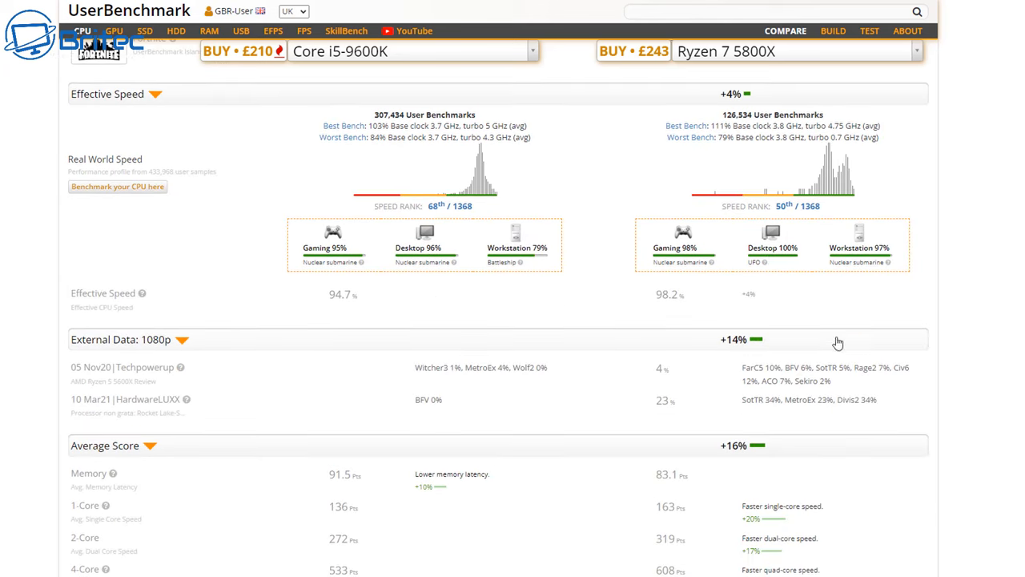
{"action": "scroll", "scroll_direction": "down", "scroll_amount": 3}
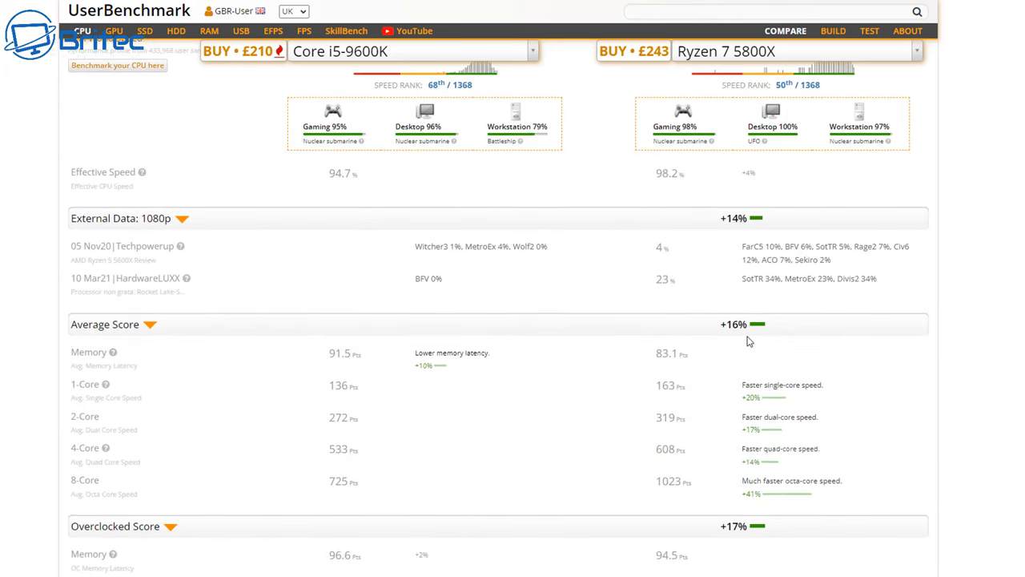
{"action": "scroll", "scroll_direction": "down", "scroll_amount": 3}
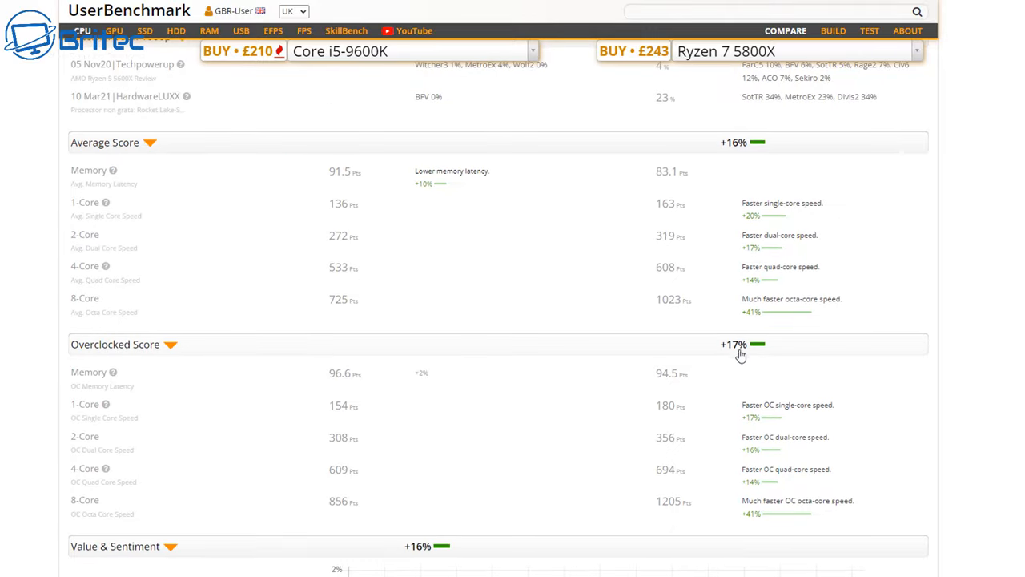
{"action": "scroll", "scroll_direction": "down", "scroll_amount": 3}
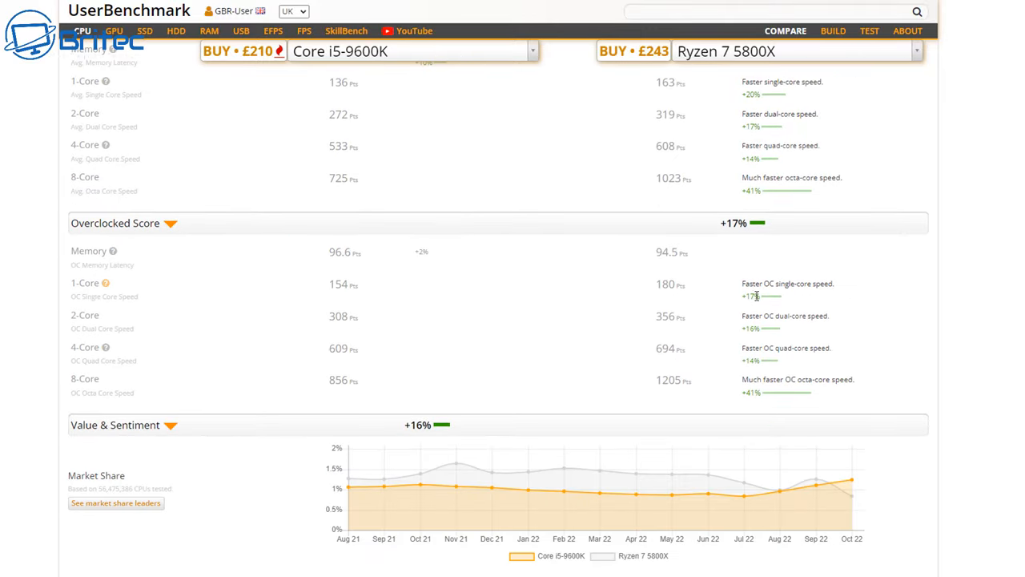
{"action": "scroll", "scroll_direction": "down", "scroll_amount": 3}
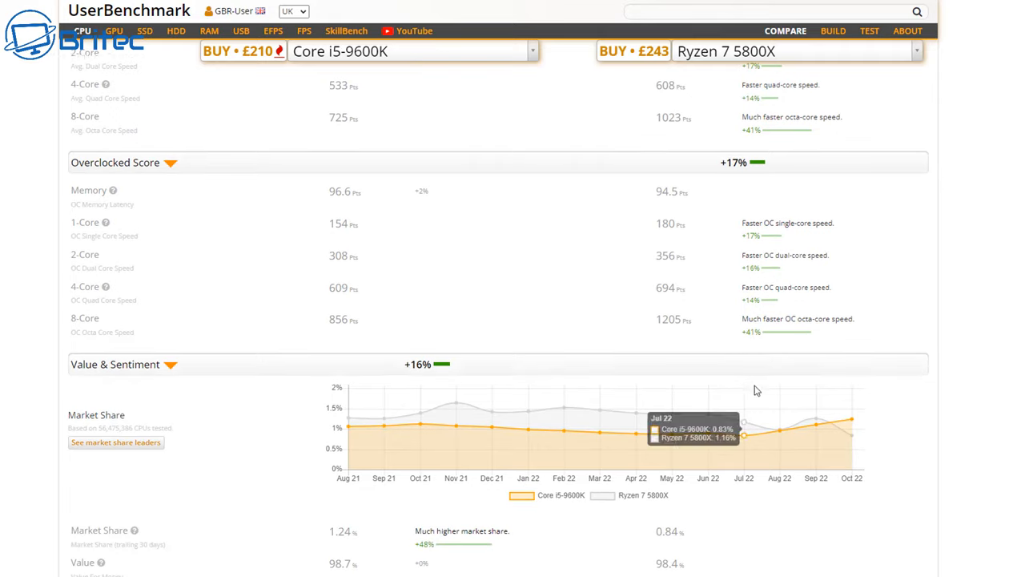
{"action": "mouse_move", "coordinate": [749, 282]}
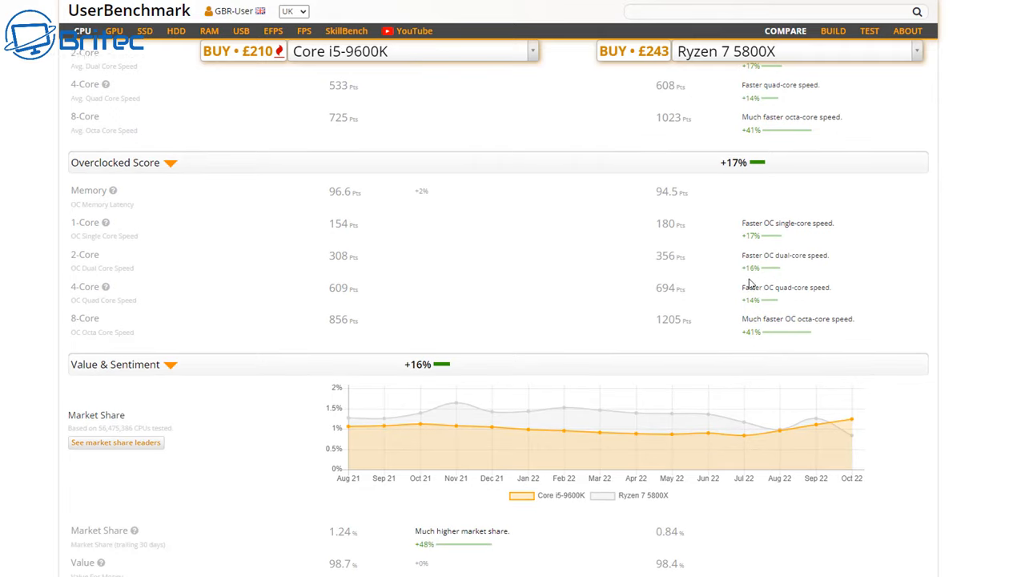
{"action": "scroll", "scroll_direction": "down", "scroll_amount": 3}
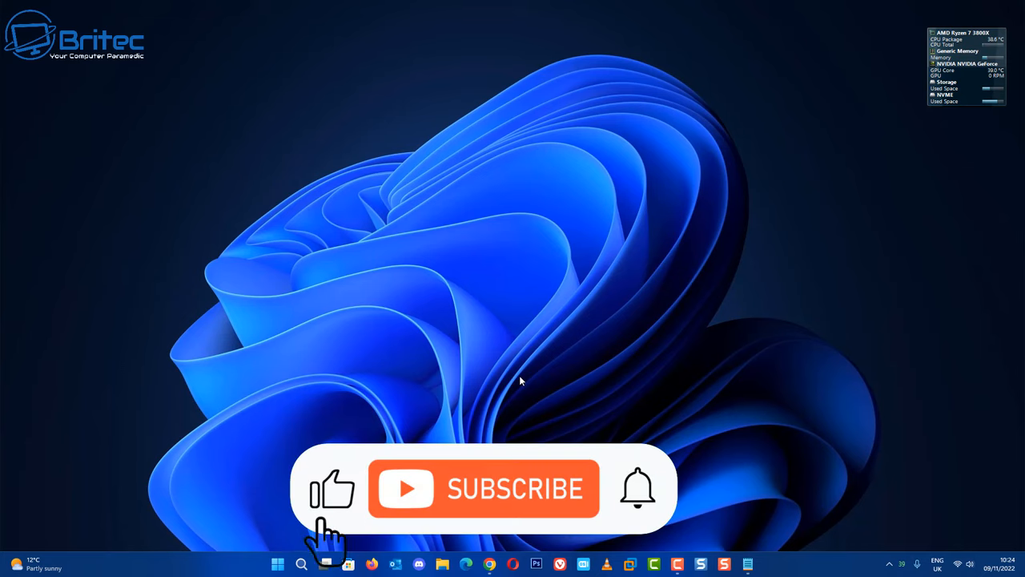
{"action": "left_click", "coordinate": [483, 488]}
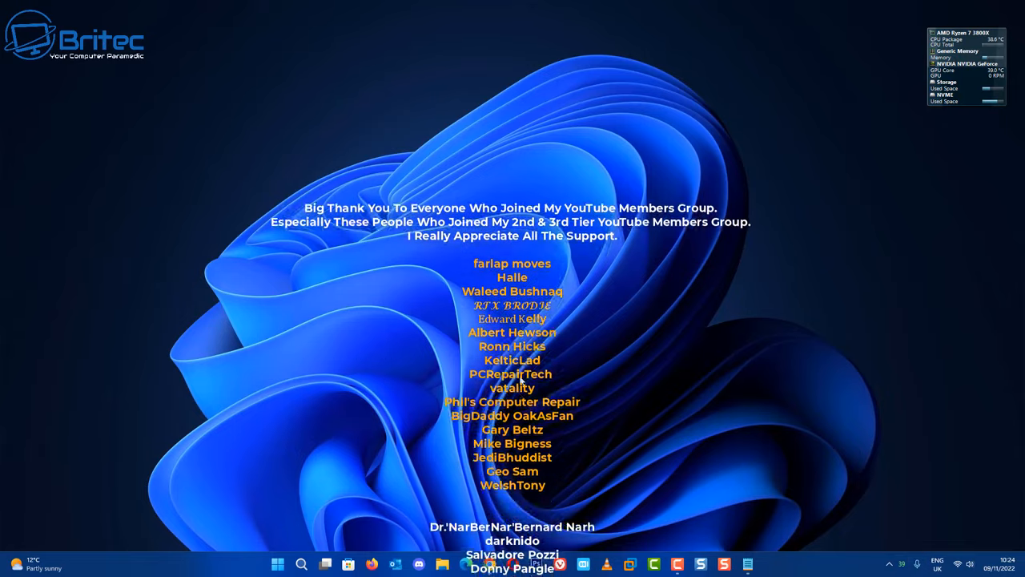
{"action": "scroll", "scroll_direction": "down", "scroll_amount": 3}
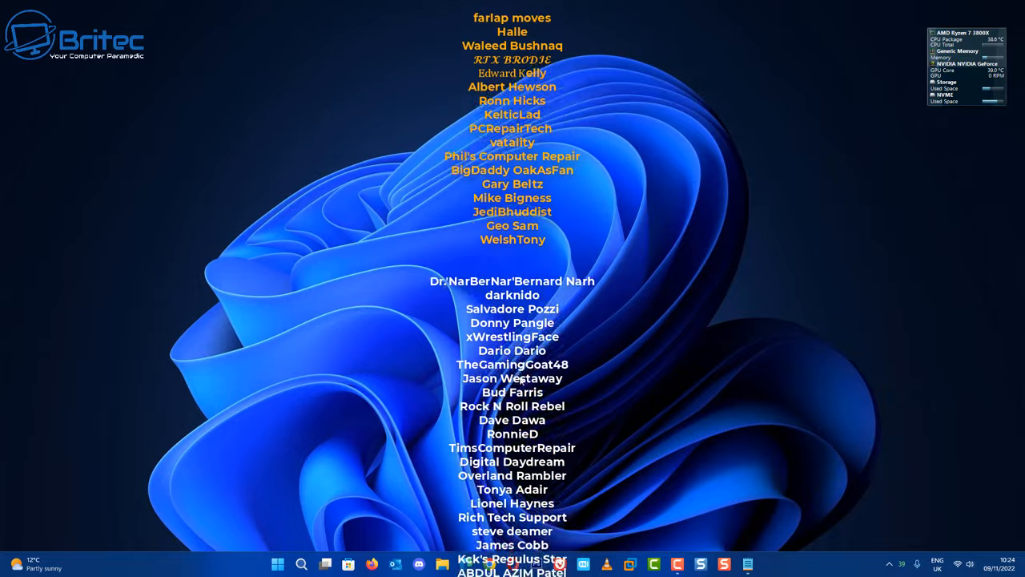